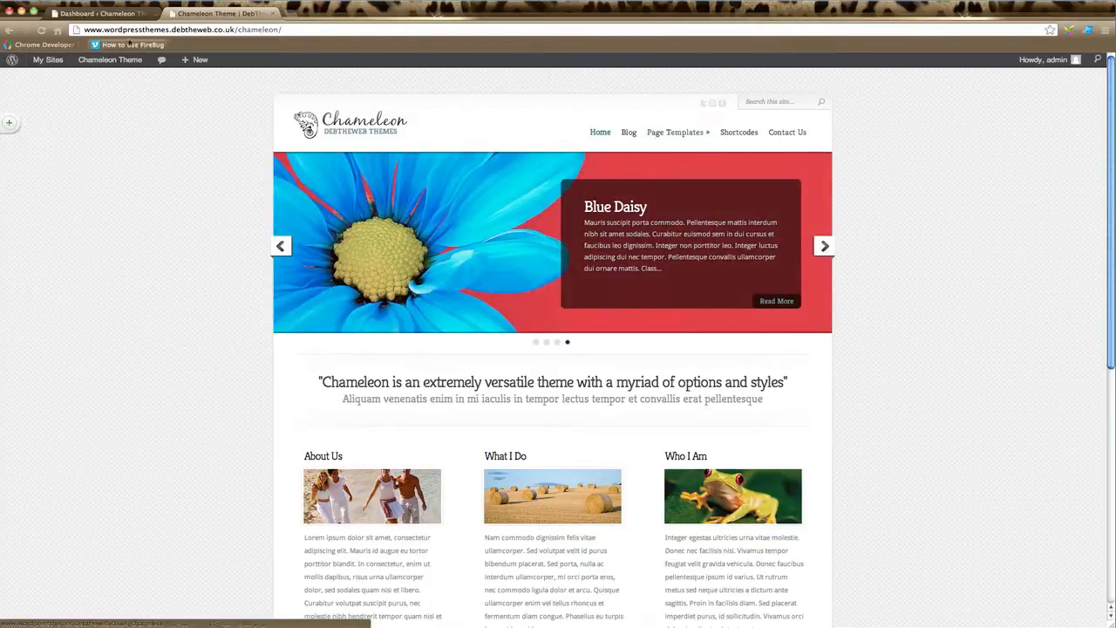
Leave the live Chameleon site for the admin dashboard and reach the Appearance settings.
{"action": "left_click", "coordinate": [96, 12]}
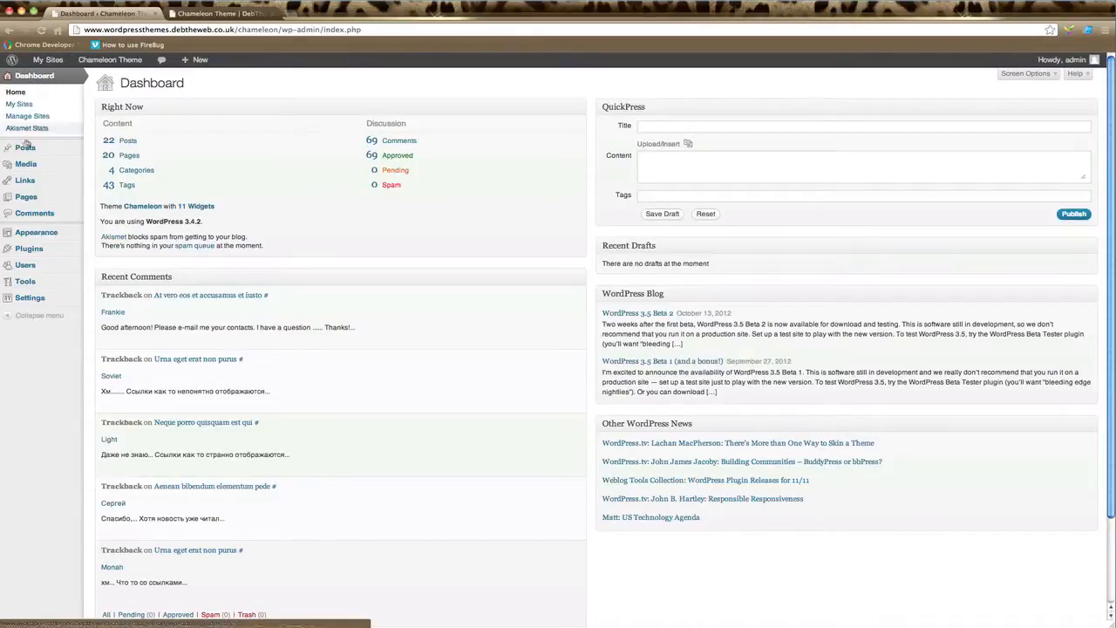
{"action": "left_click", "coordinate": [35, 234]}
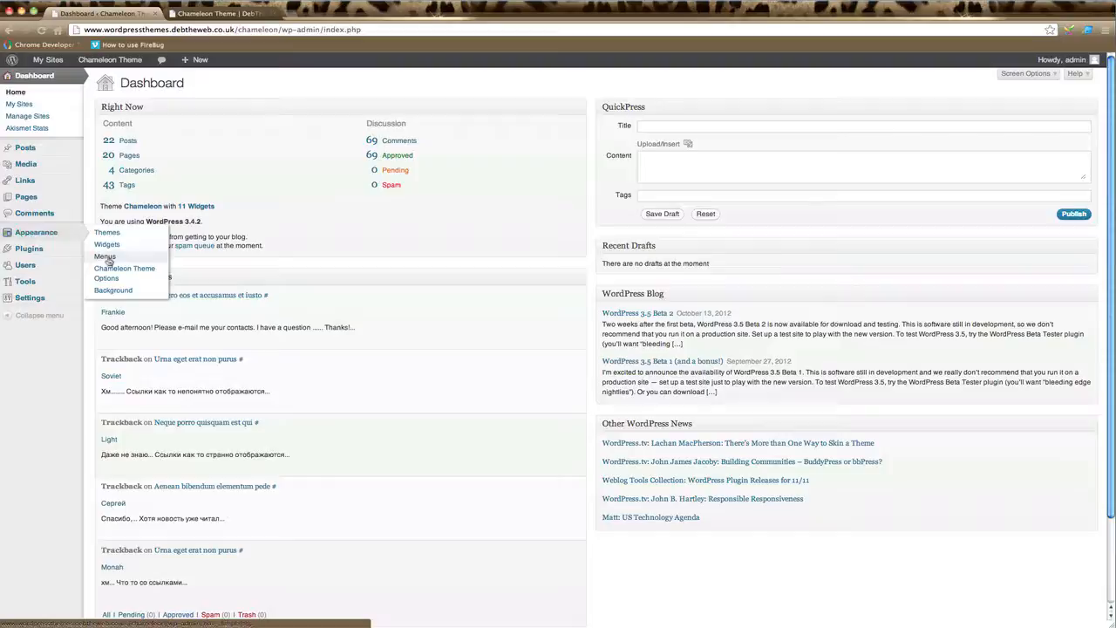
Go to Appearance > Menus, showing the existing Main Menu with its nested items.
{"action": "left_click", "coordinate": [106, 255]}
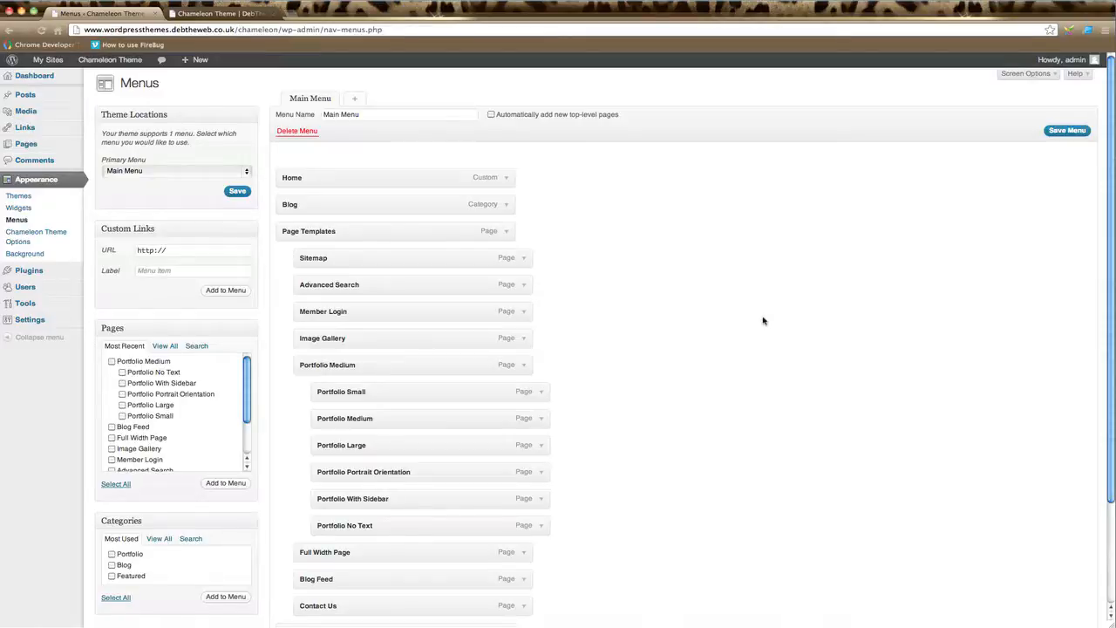
{"action": "mouse_move", "coordinate": [806, 180]}
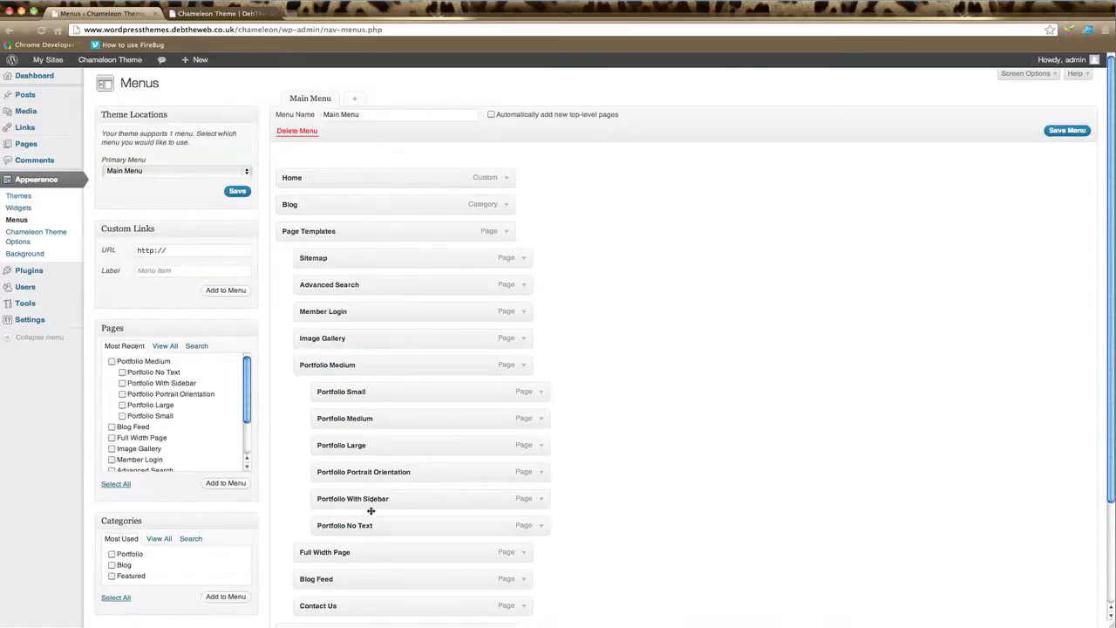
{"action": "mouse_move", "coordinate": [355, 541]}
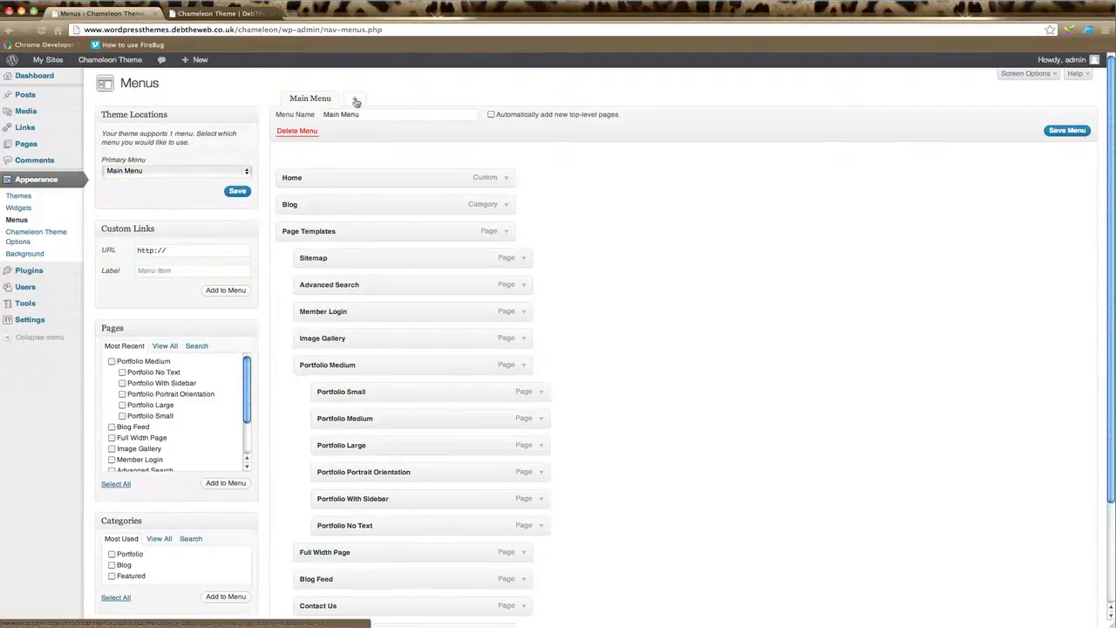
Create a new empty menu named 'New Main Menu'.
{"action": "left_click", "coordinate": [352, 98]}
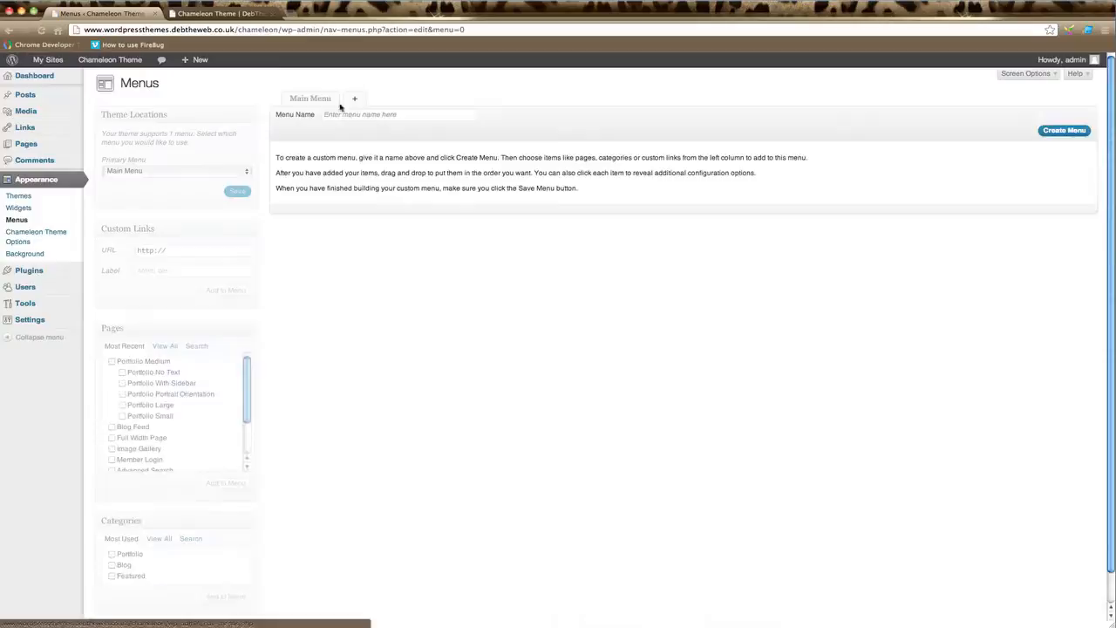
{"action": "left_click", "coordinate": [398, 115]}
{"action": "type", "text": "New Main Menu"}
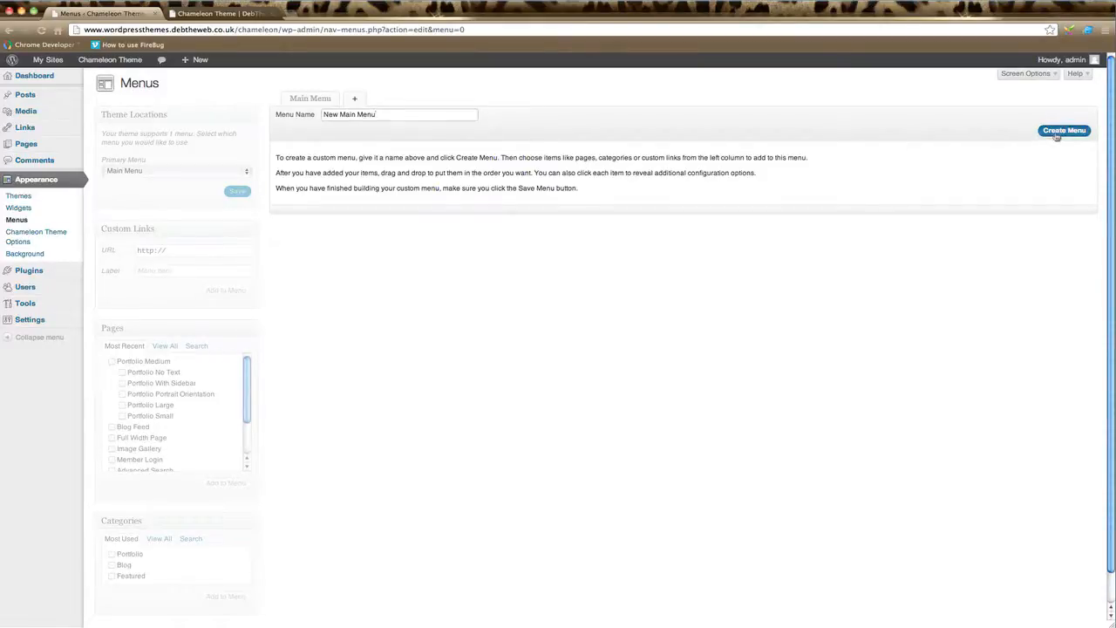
{"action": "left_click", "coordinate": [1067, 129]}
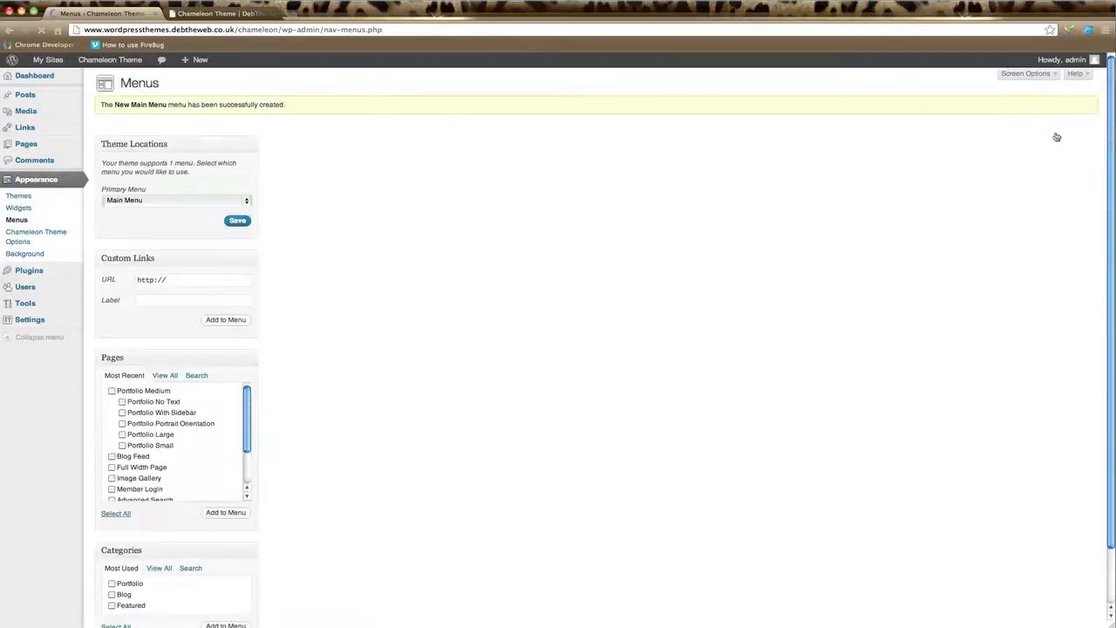
Add a custom link to the site URL labelled 'Home' as the first item of New Main Menu.
{"action": "left_click", "coordinate": [380, 127]}
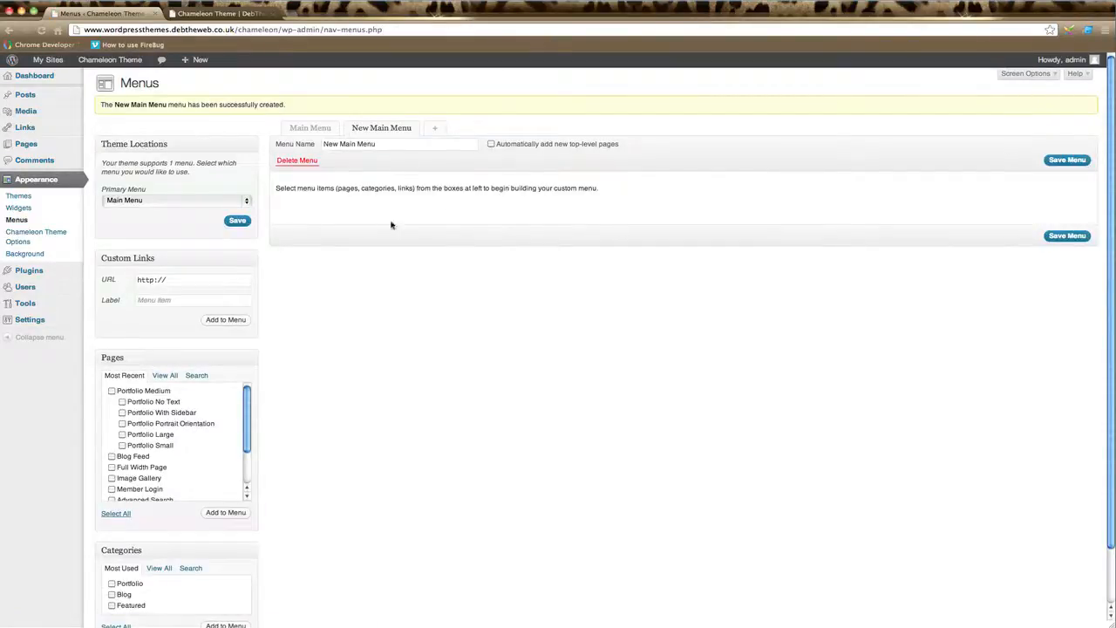
{"action": "mouse_move", "coordinate": [452, 202]}
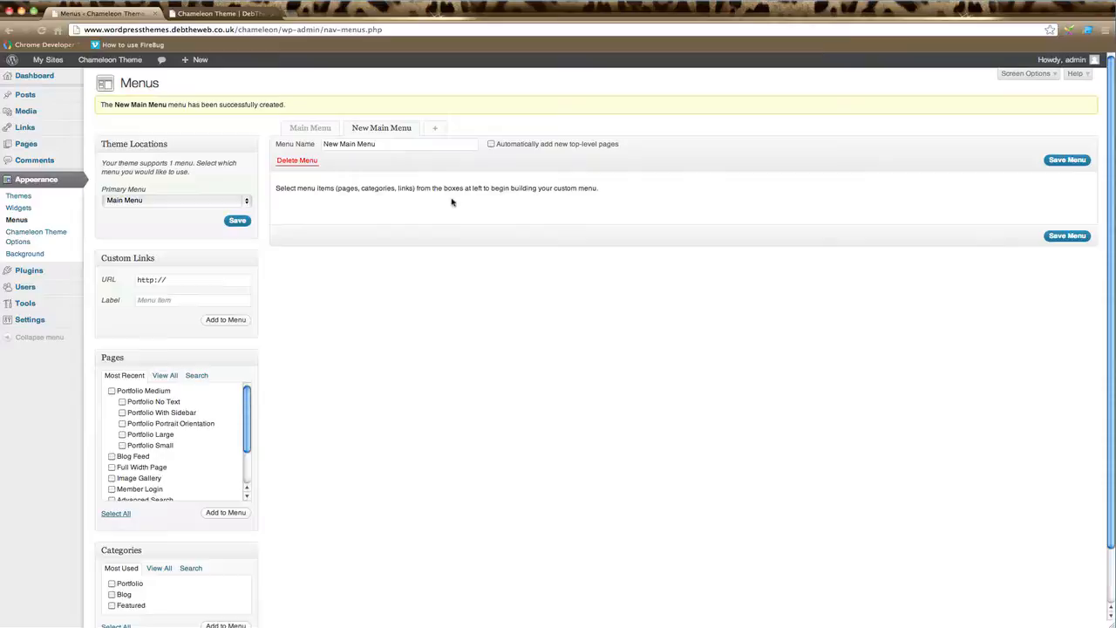
{"action": "mouse_move", "coordinate": [394, 202]}
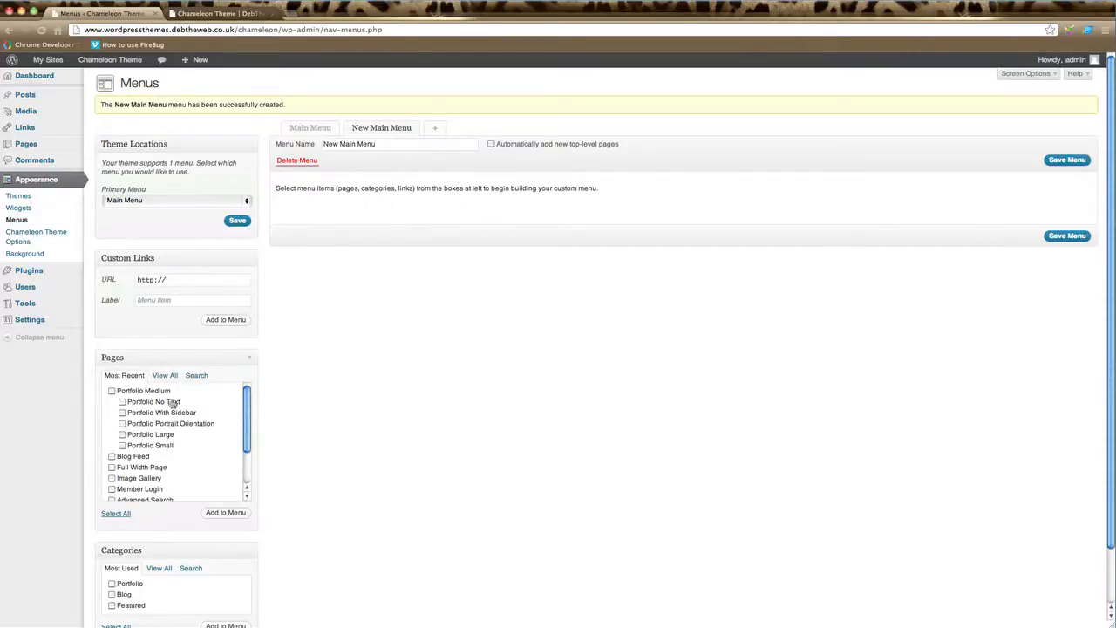
{"action": "mouse_move", "coordinate": [408, 392]}
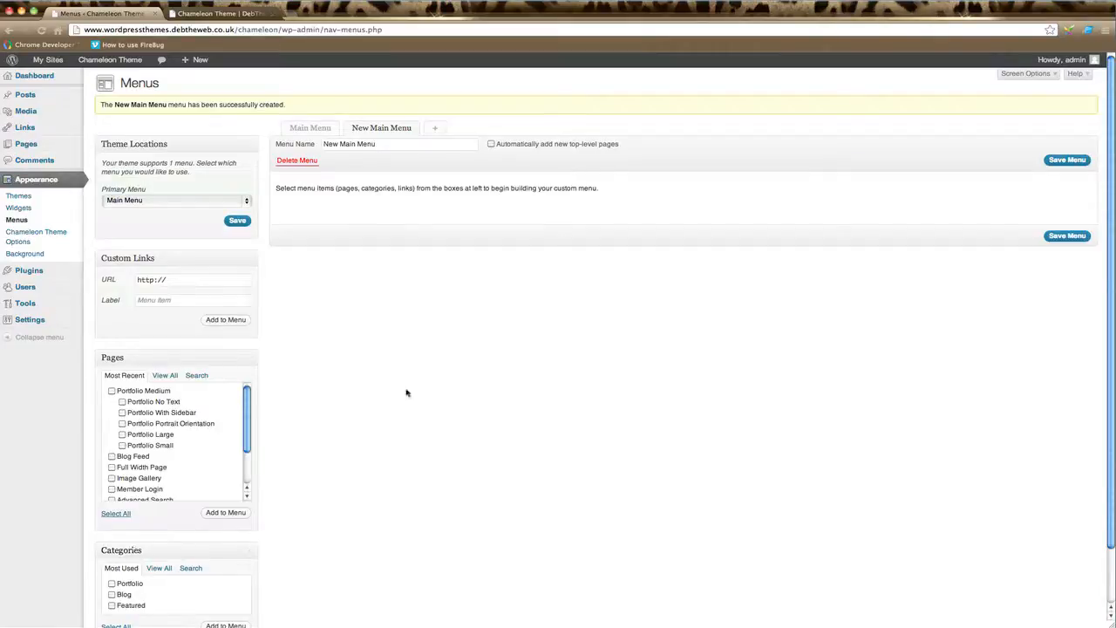
{"action": "mouse_move", "coordinate": [516, 200]}
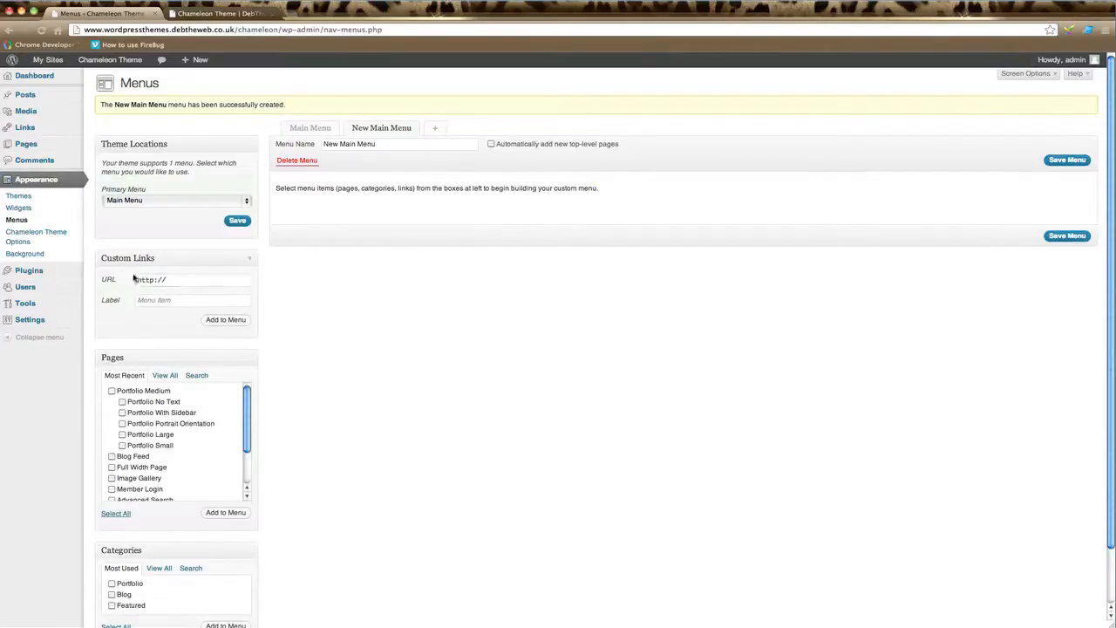
{"action": "left_click", "coordinate": [190, 279]}
{"action": "type", "text": "www."}
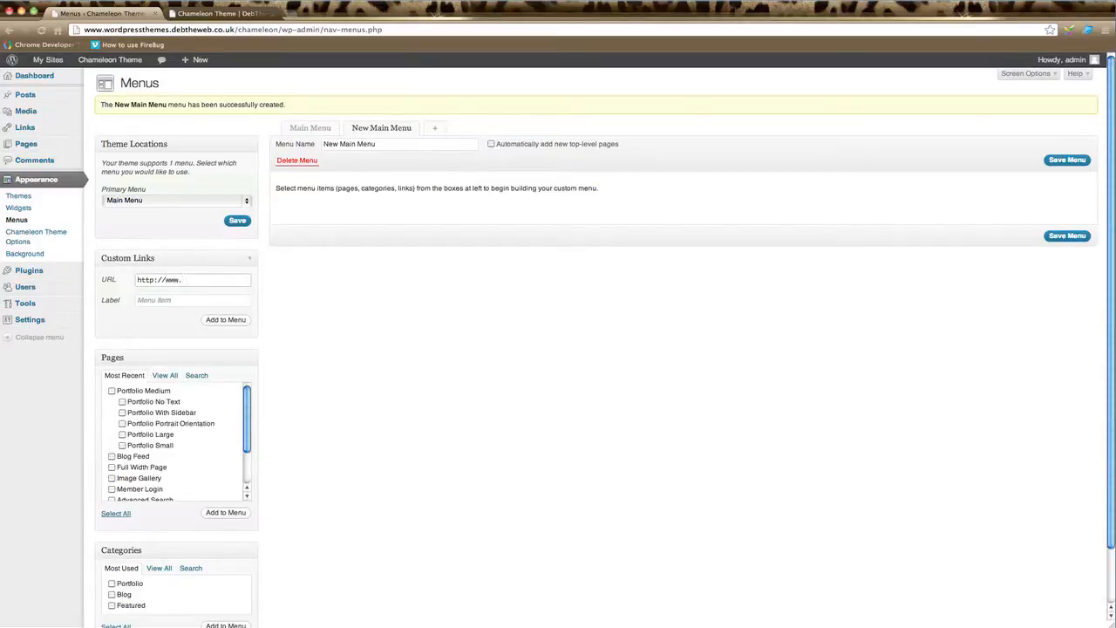
{"action": "type", "text": "debtheweb.co.uk"}
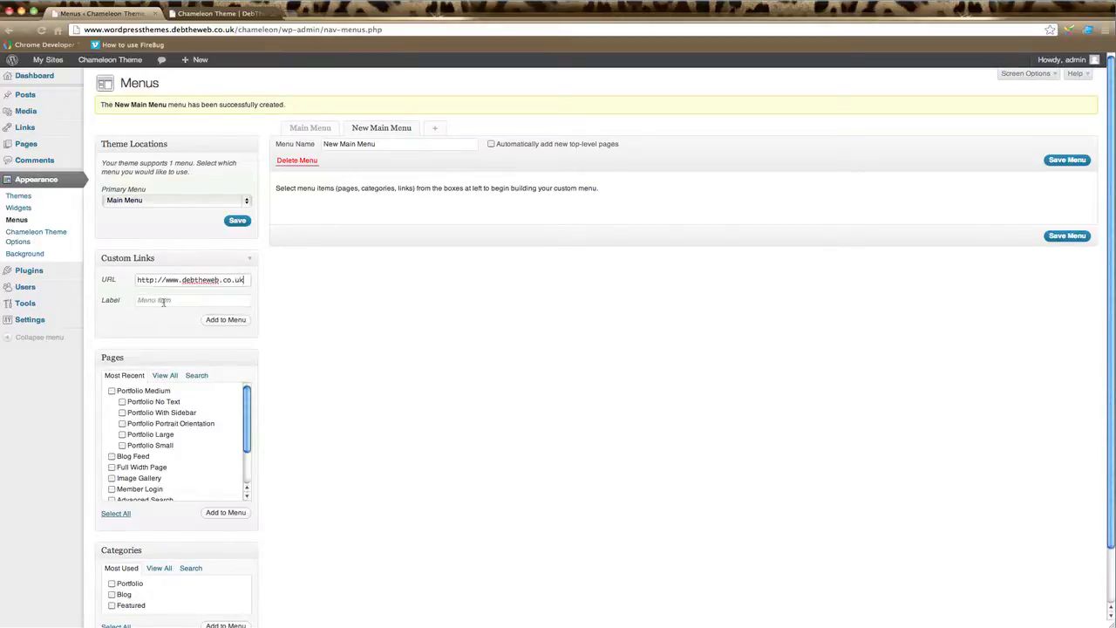
{"action": "type", "text": "Home"}
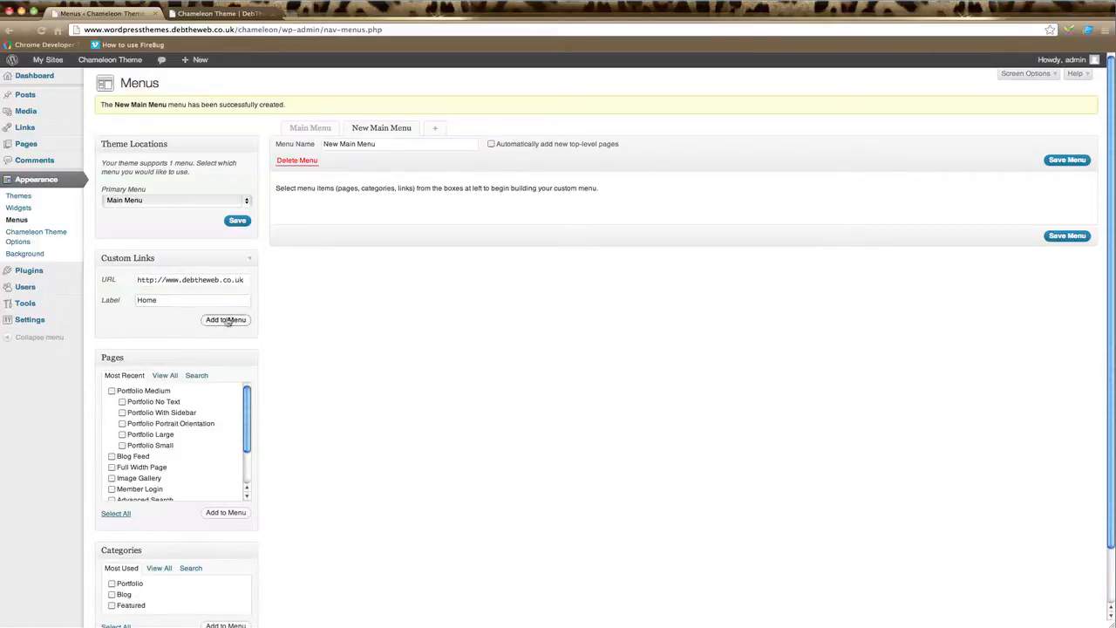
{"action": "left_click", "coordinate": [225, 321]}
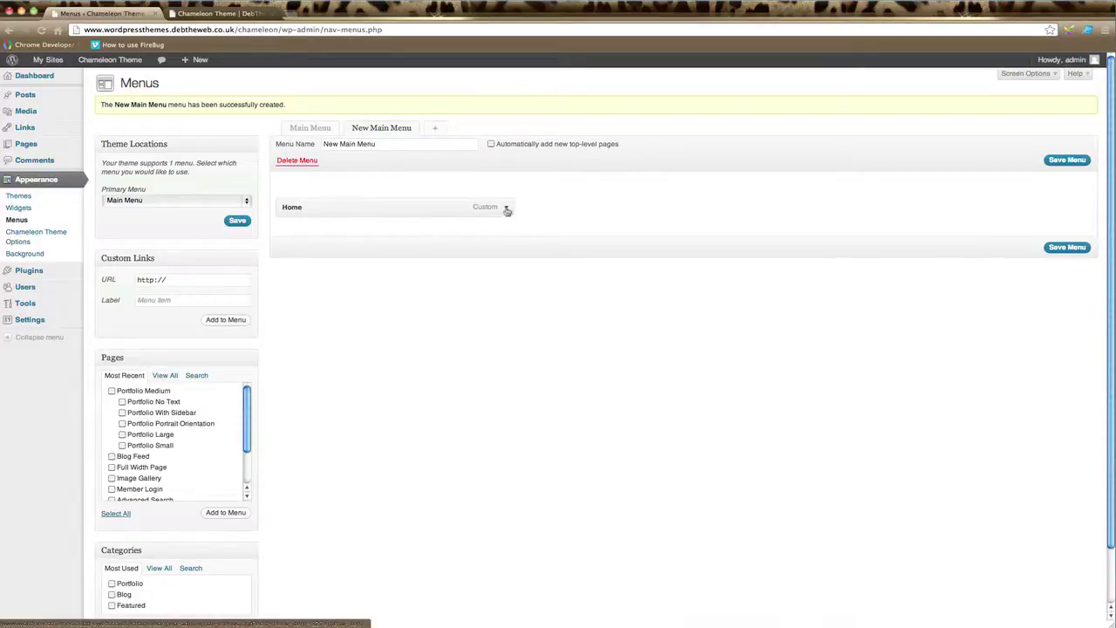
Expand the Home item to show its link settings.
{"action": "left_click", "coordinate": [507, 208]}
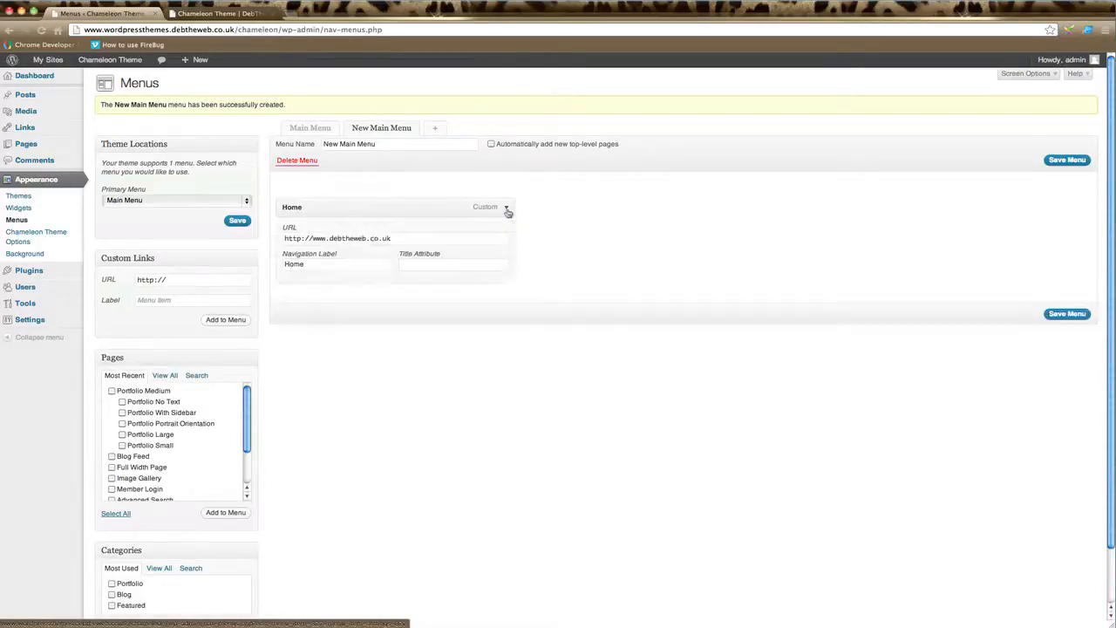
{"action": "left_click", "coordinate": [507, 209]}
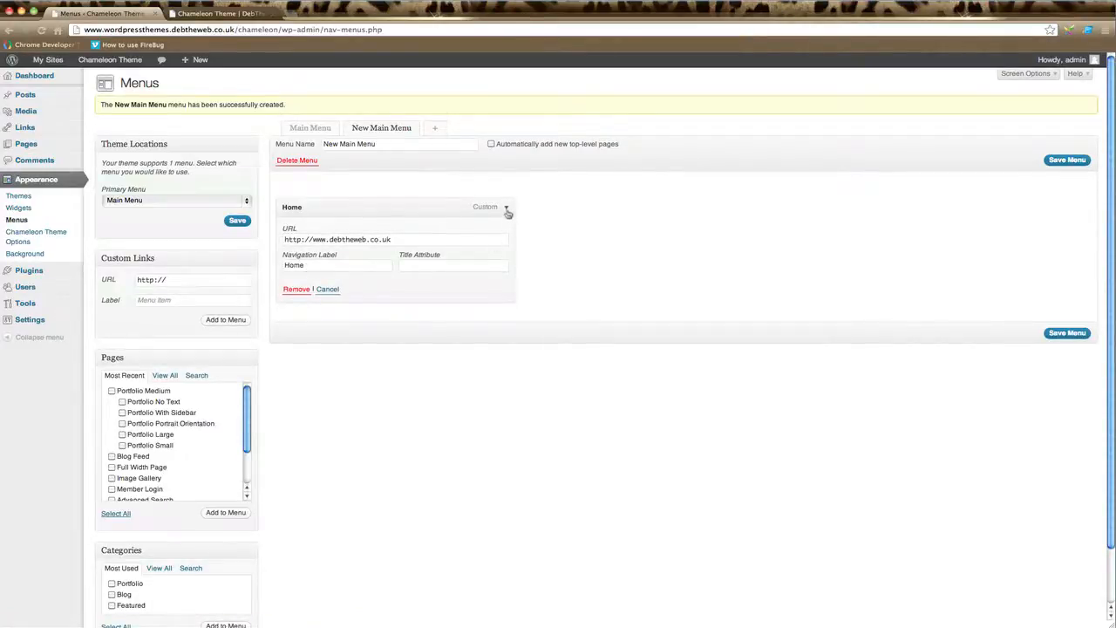
{"action": "left_click", "coordinate": [505, 209]}
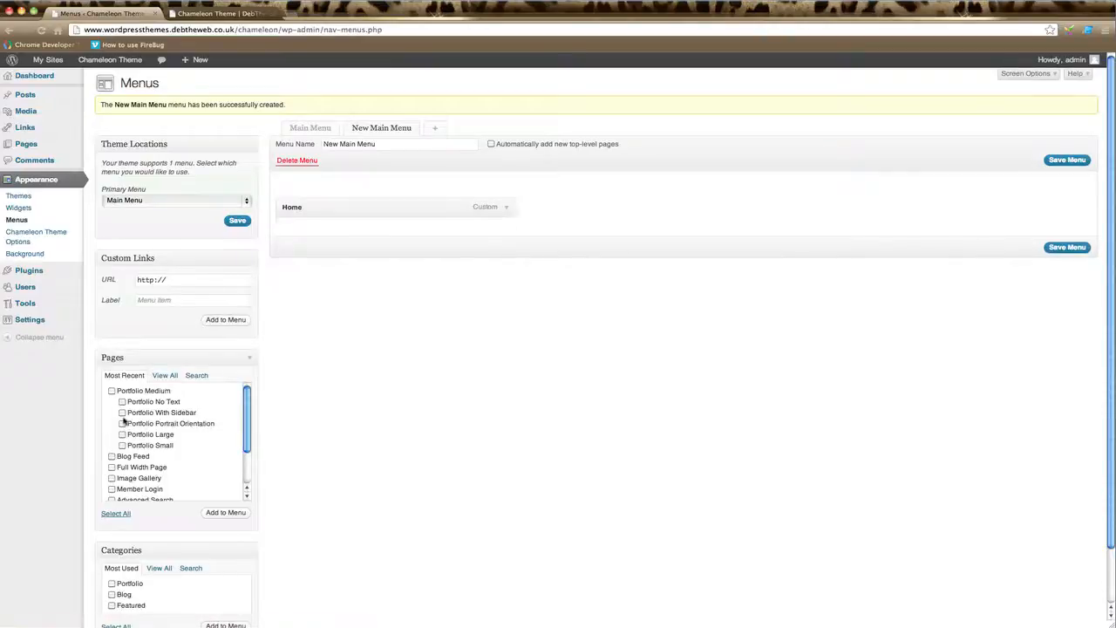
{"action": "scroll", "scroll_direction": "down", "scroll_amount": 3}
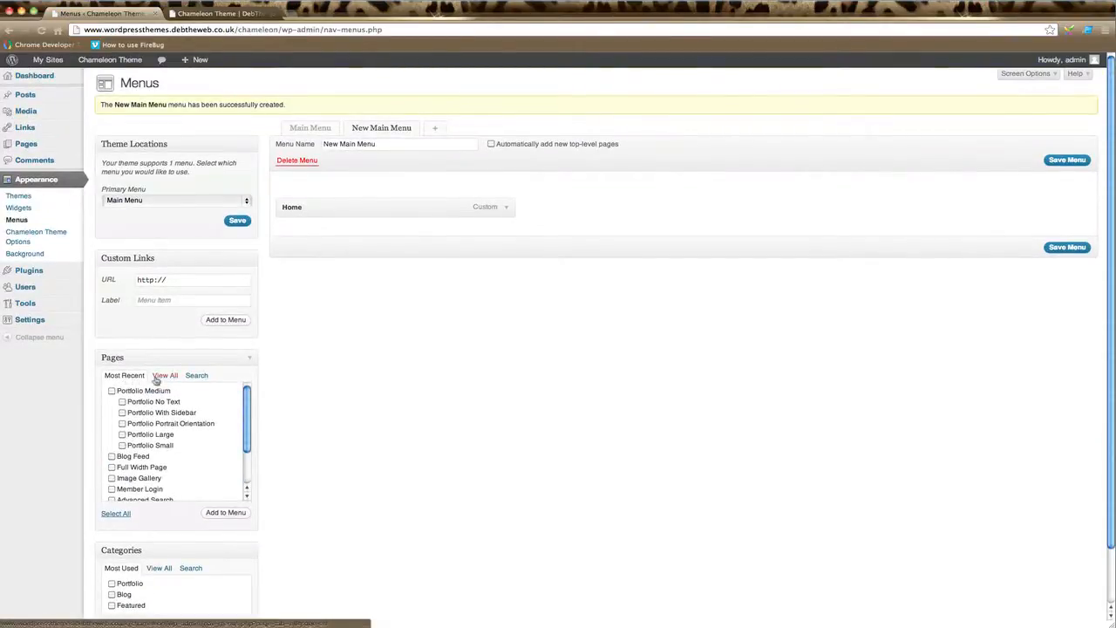
{"action": "left_click", "coordinate": [164, 375]}
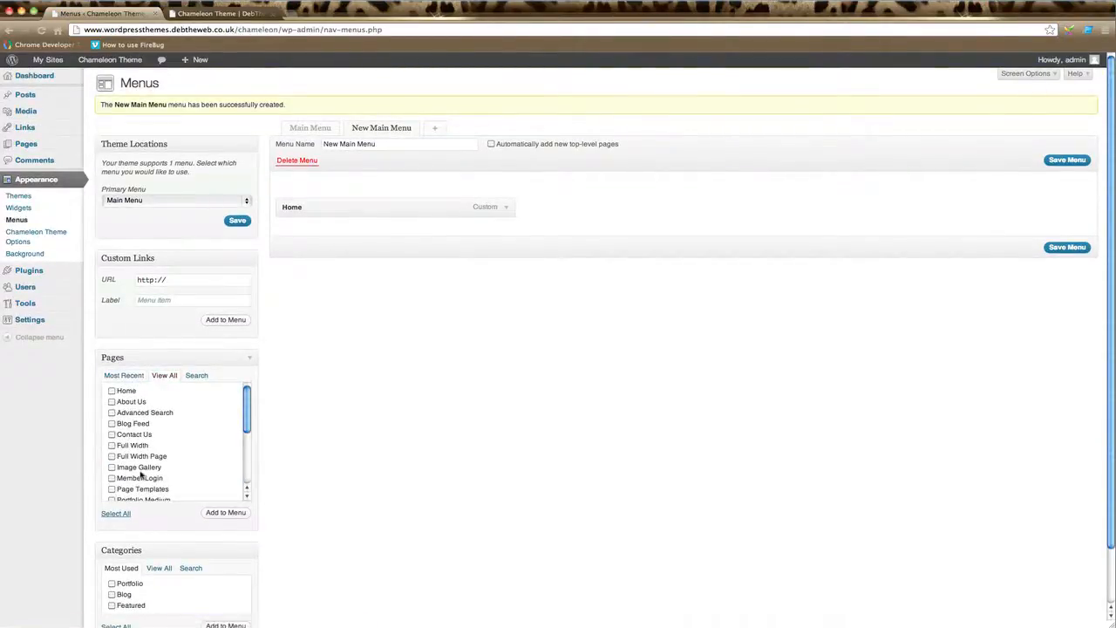
{"action": "scroll", "scroll_direction": "down", "scroll_amount": 3}
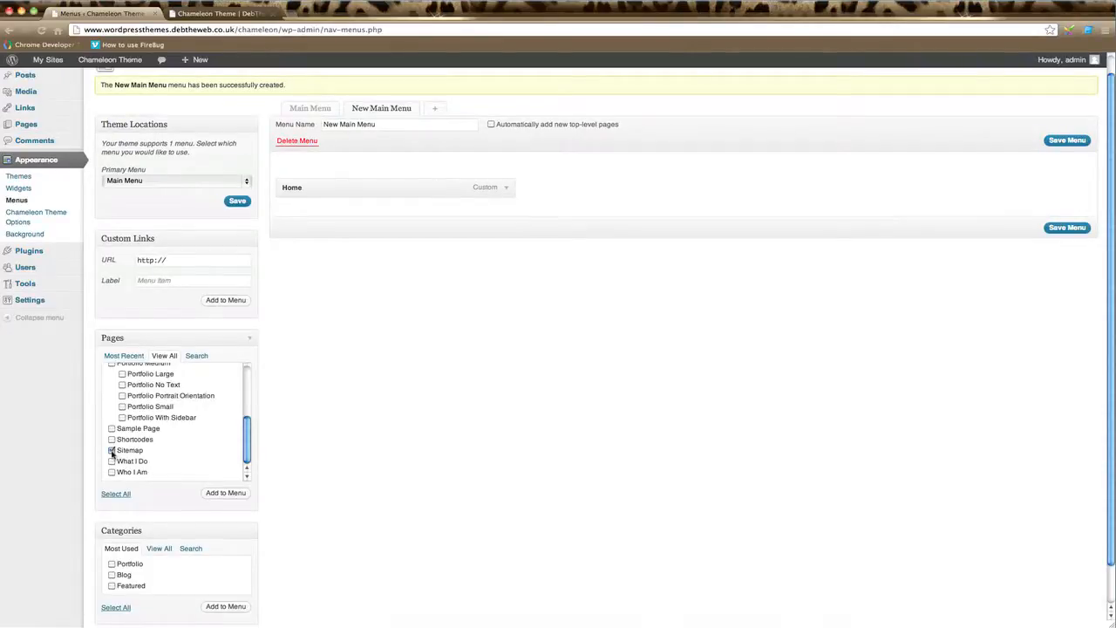
{"action": "left_click", "coordinate": [112, 449]}
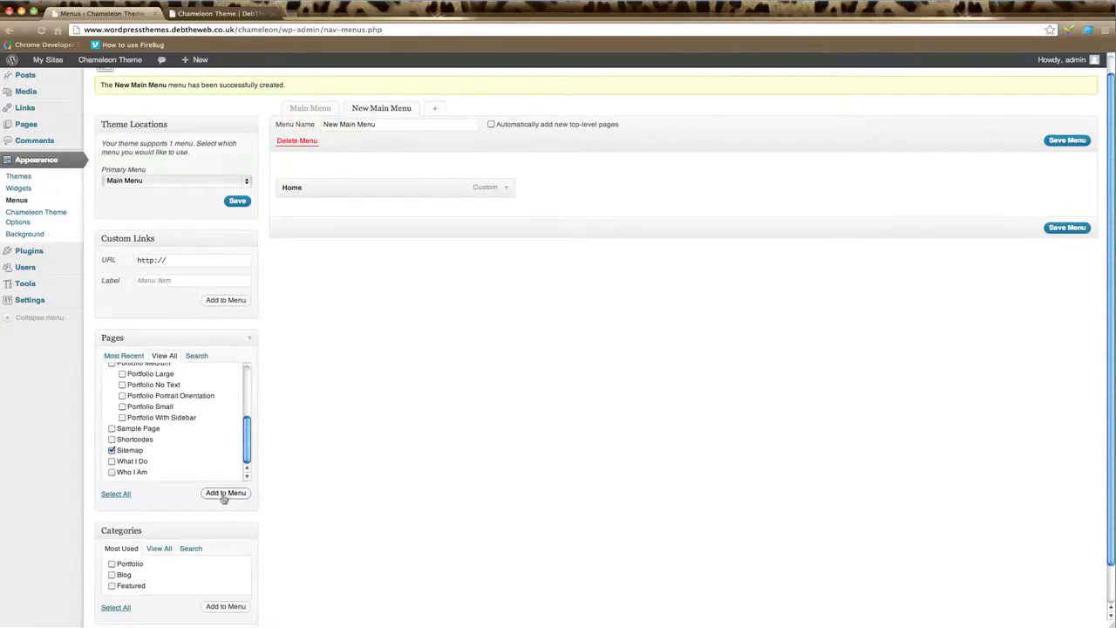
{"action": "left_click", "coordinate": [225, 493]}
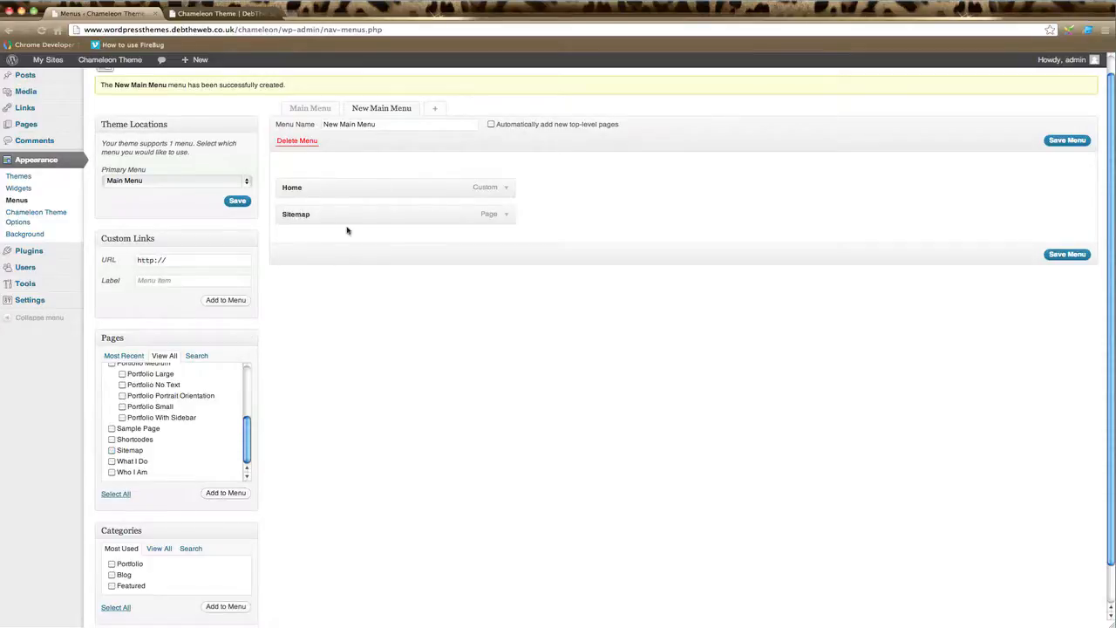
{"action": "mouse_move", "coordinate": [507, 216]}
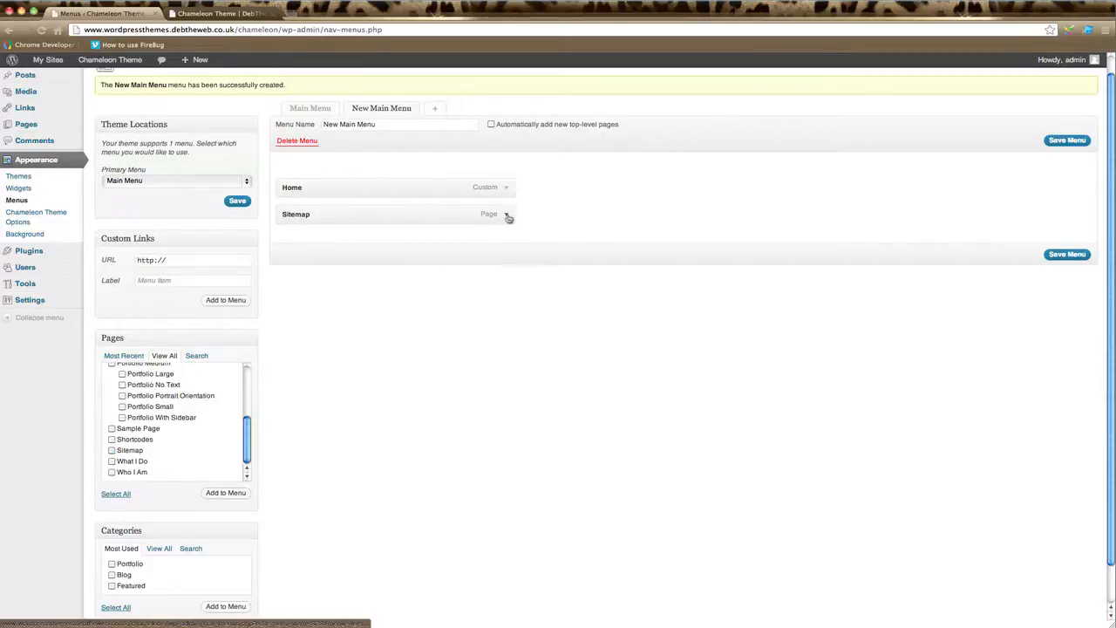
{"action": "left_click", "coordinate": [506, 214]}
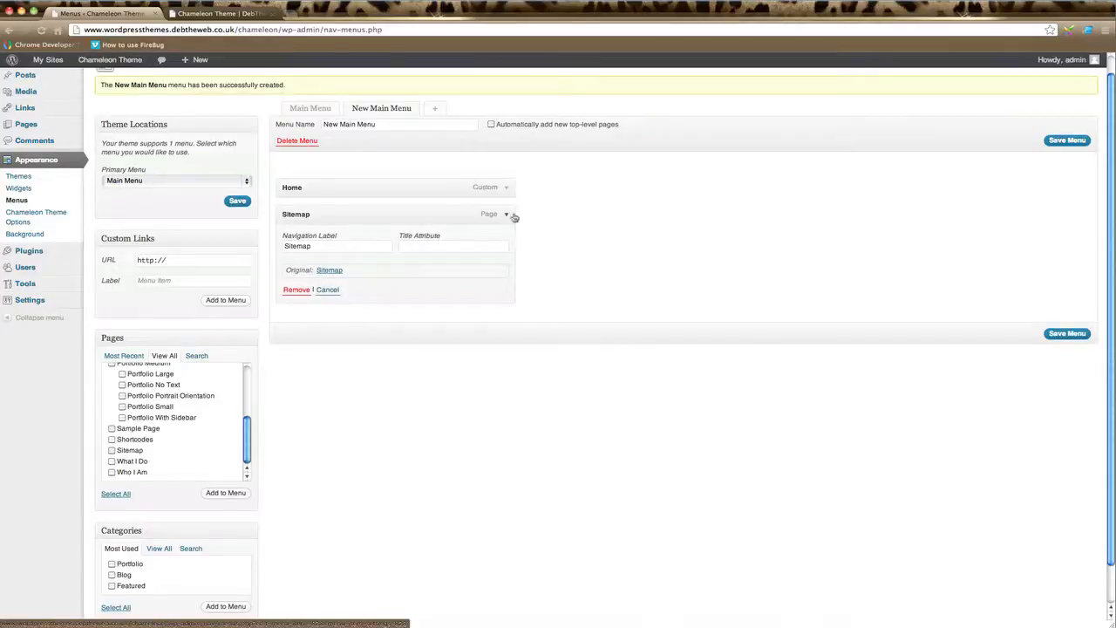
{"action": "left_click", "coordinate": [335, 246]}
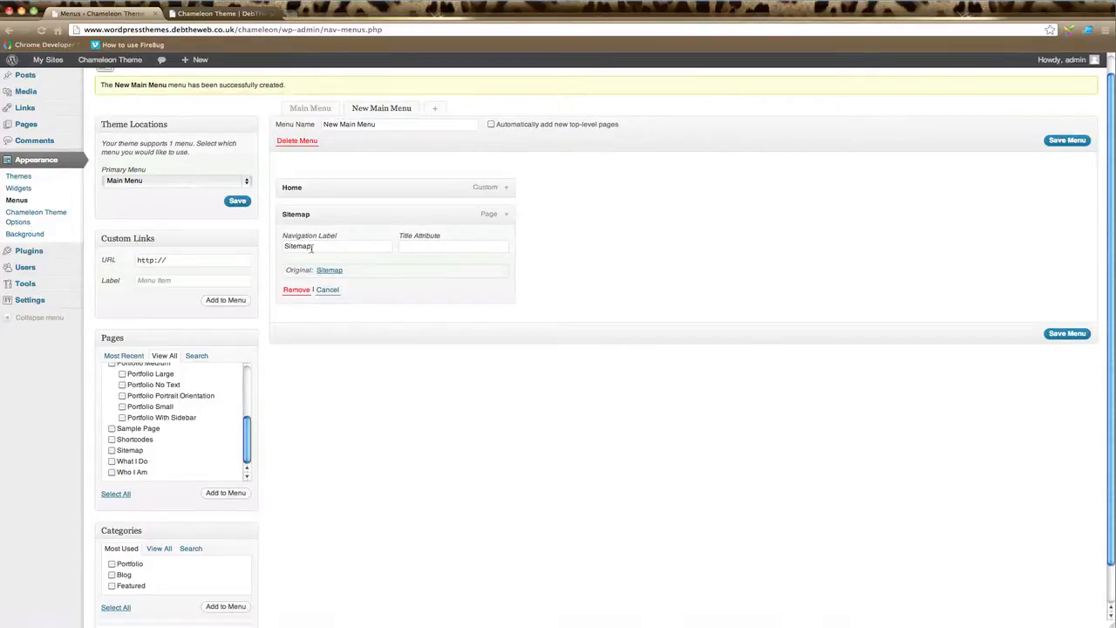
{"action": "left_click", "coordinate": [506, 213]}
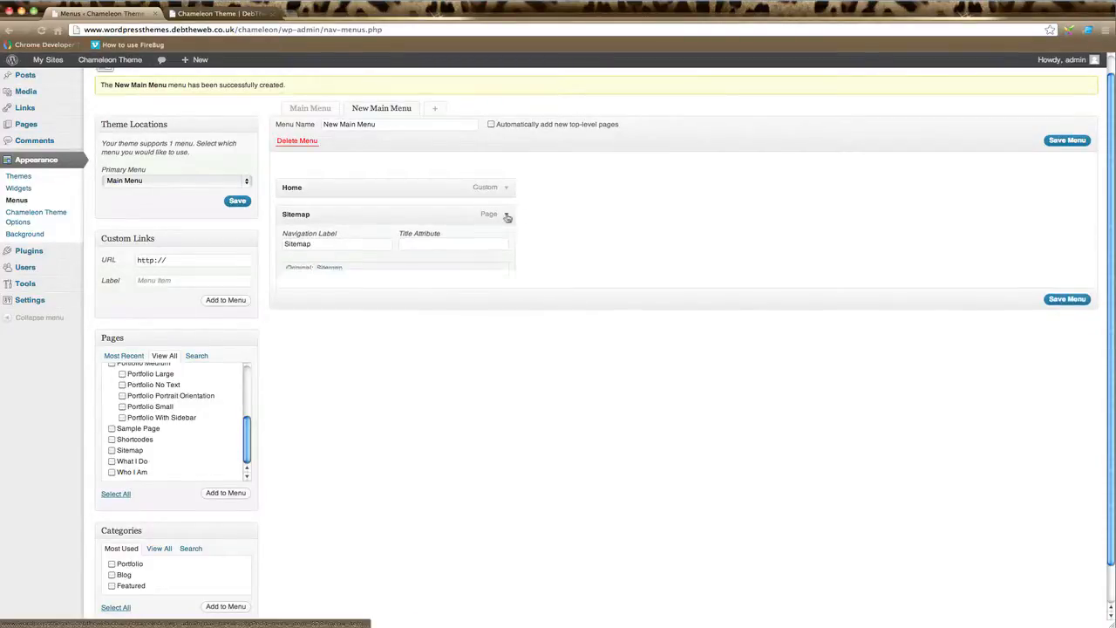
{"action": "left_click", "coordinate": [505, 216]}
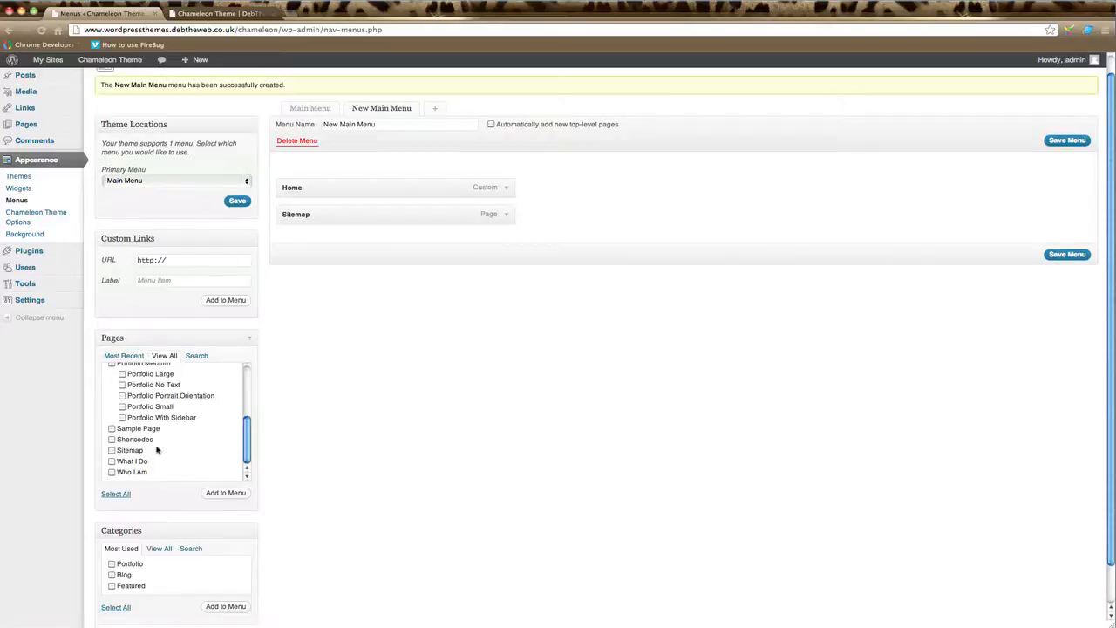
Add the What I Do and Contact Us pages to New Main Menu after Sitemap.
{"action": "left_click", "coordinate": [111, 460]}
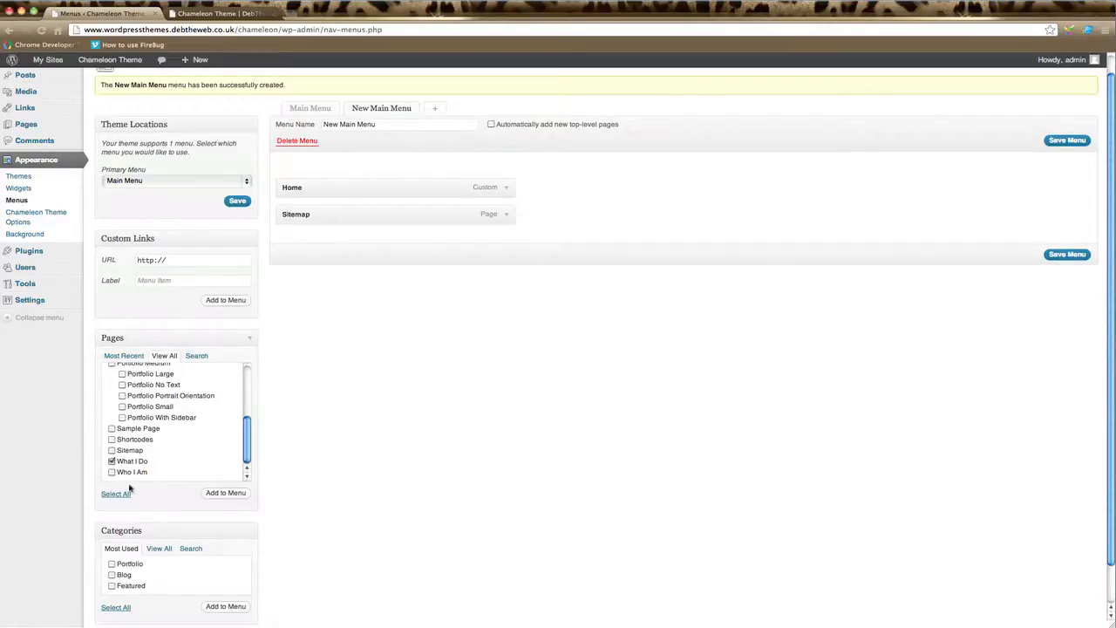
{"action": "left_click", "coordinate": [224, 492]}
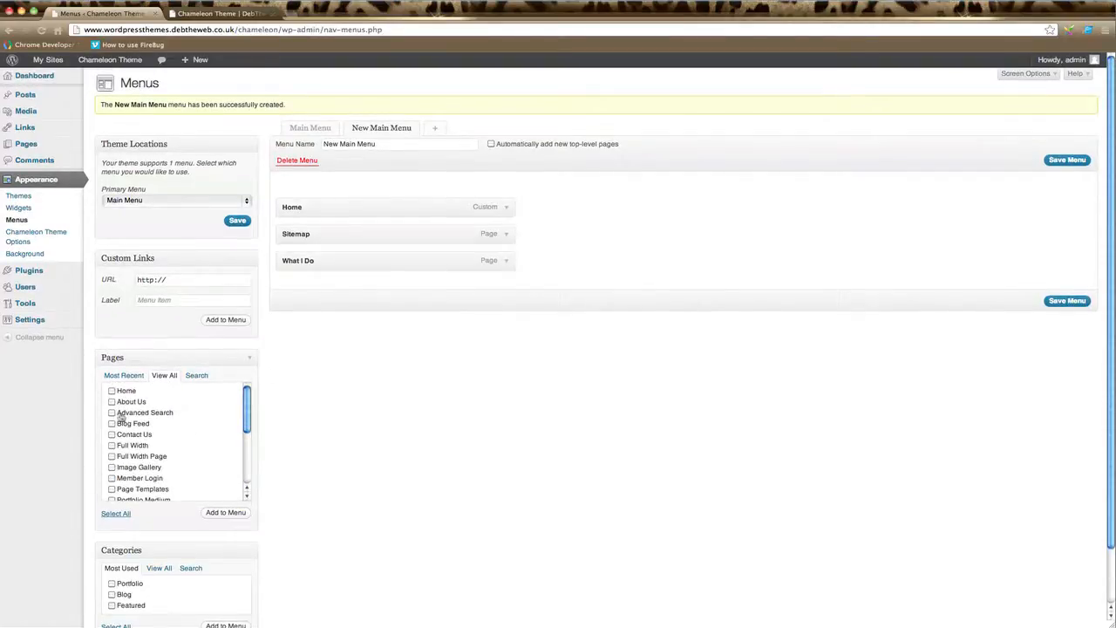
{"action": "left_click", "coordinate": [111, 434]}
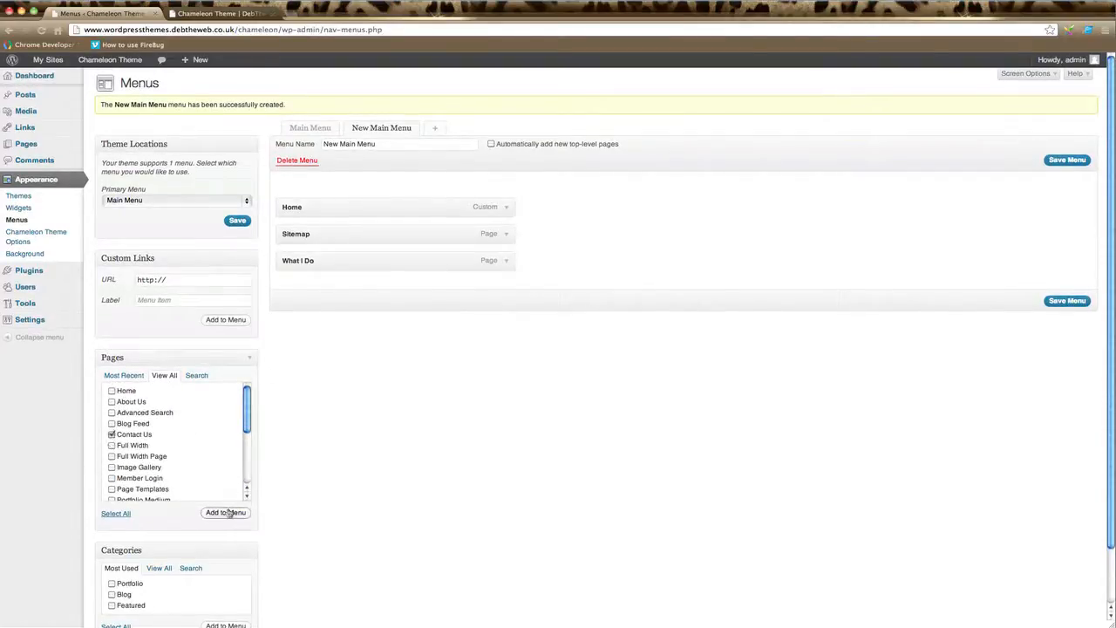
{"action": "left_click", "coordinate": [225, 513]}
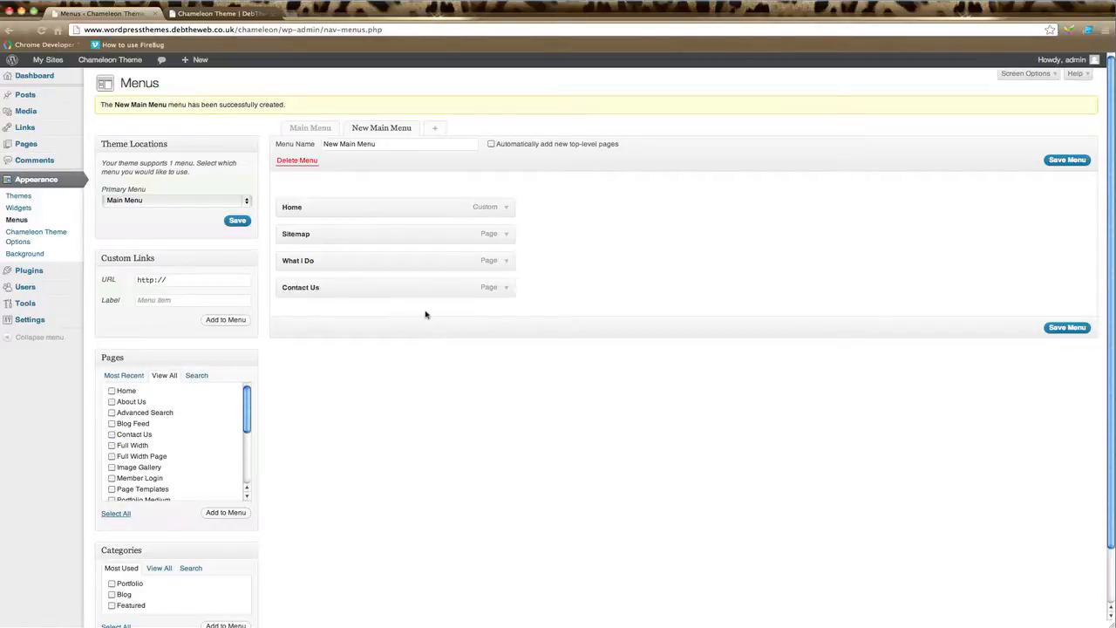
{"action": "scroll", "scroll_direction": "down", "scroll_amount": 3}
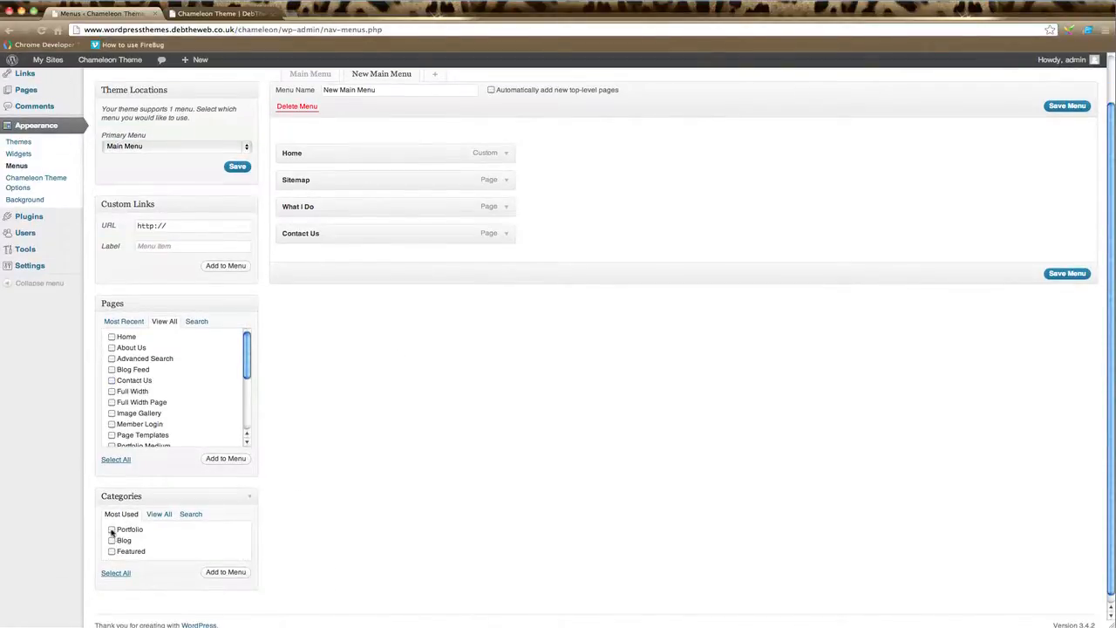
Add the Portfolio and Blog categories to New Main Menu after Contact Us.
{"action": "left_click", "coordinate": [110, 530]}
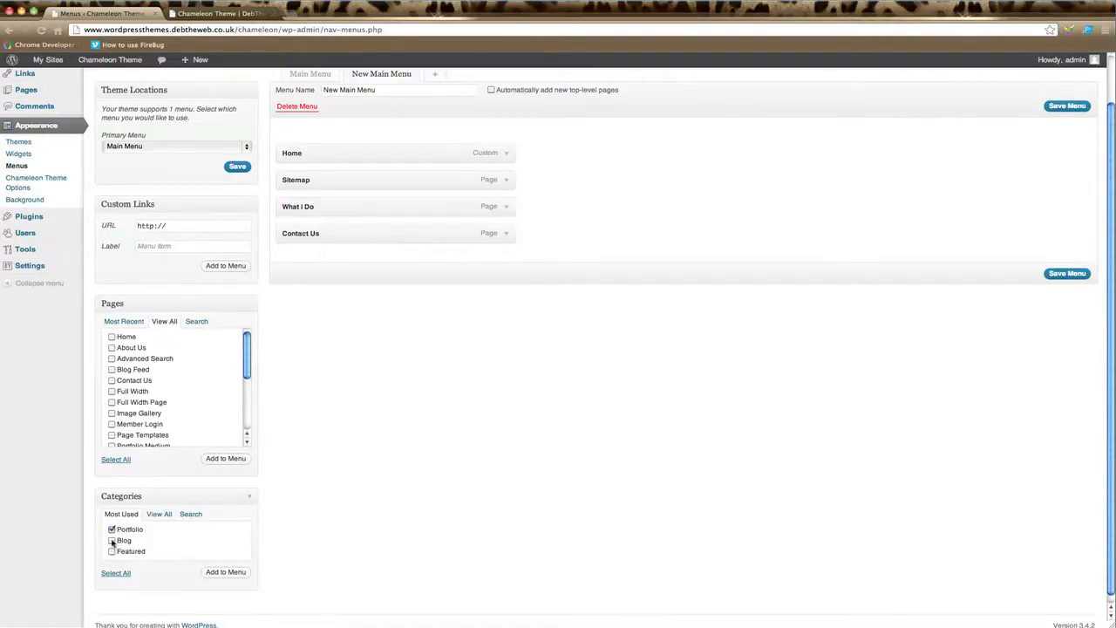
{"action": "left_click", "coordinate": [108, 555]}
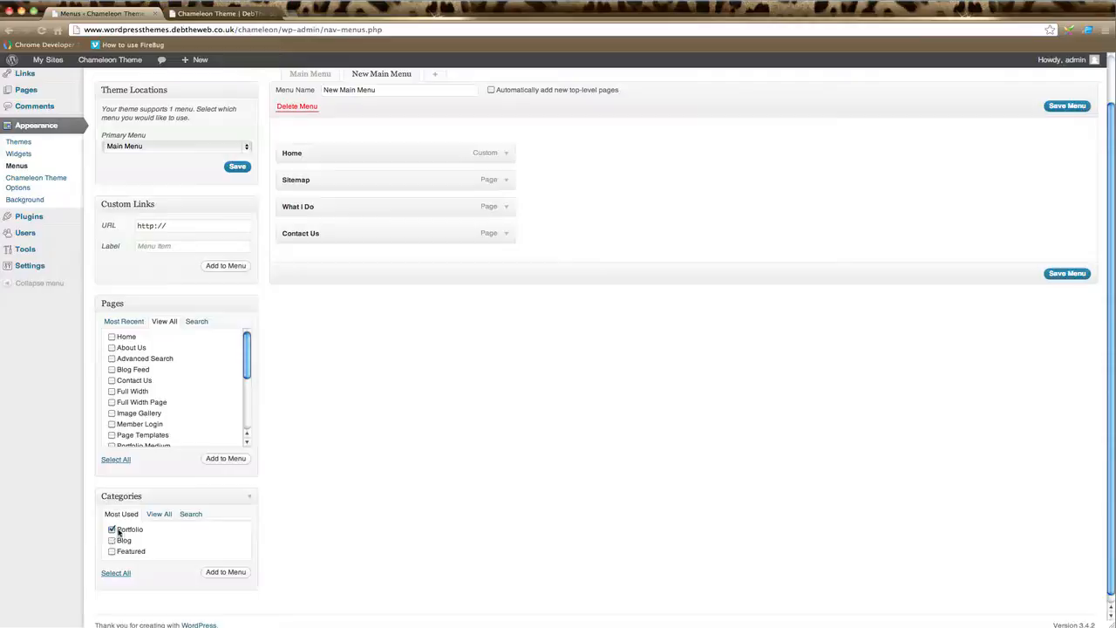
{"action": "left_click", "coordinate": [225, 572]}
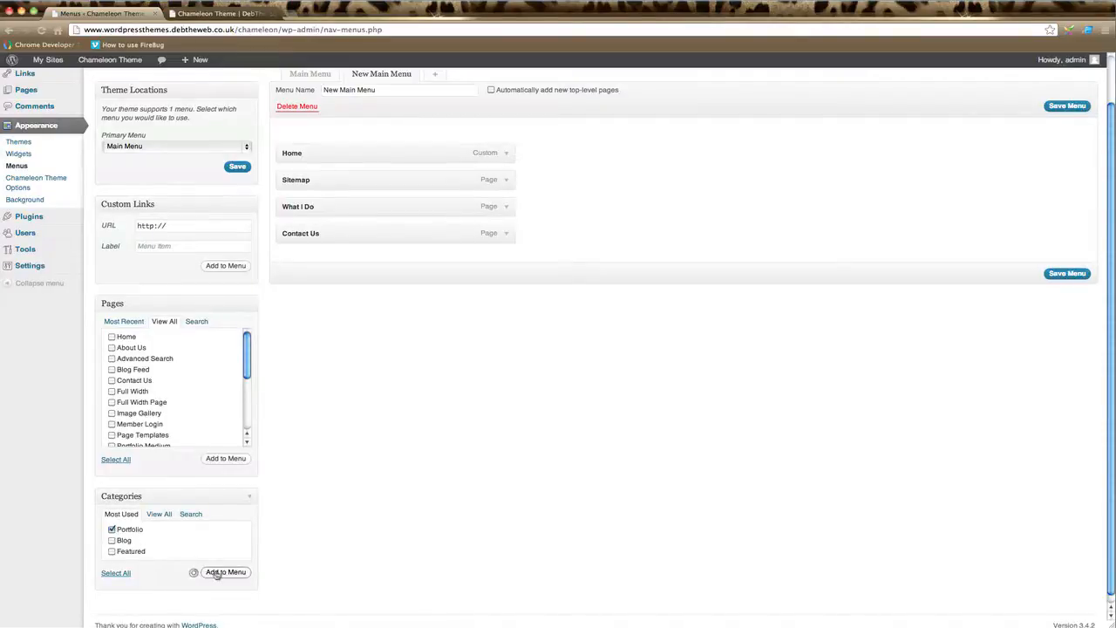
{"action": "left_click", "coordinate": [223, 571]}
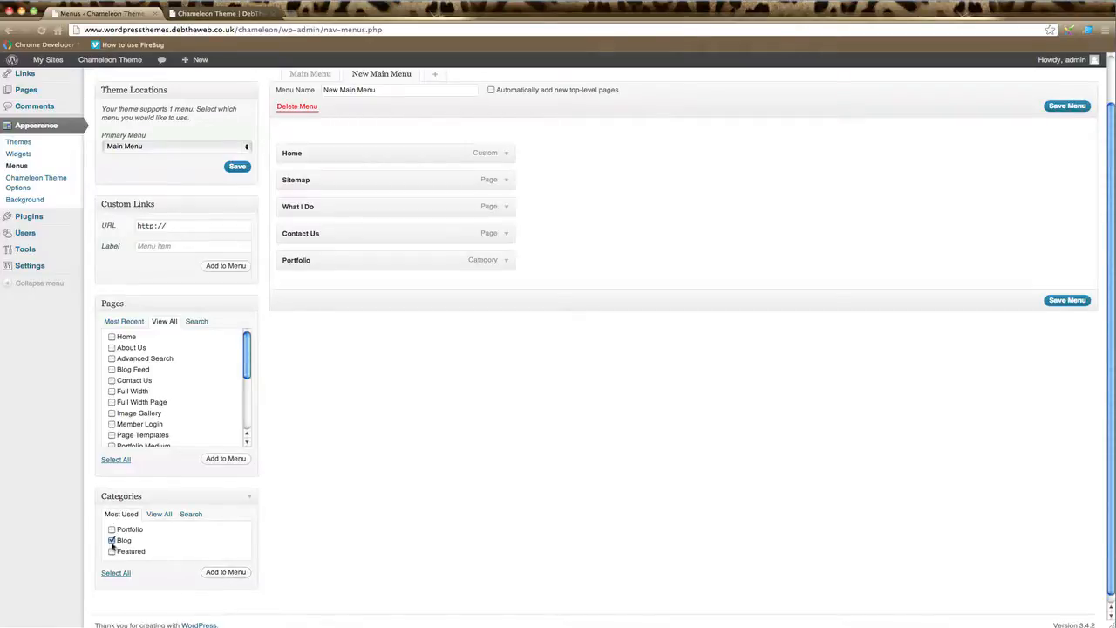
{"action": "left_click", "coordinate": [112, 540]}
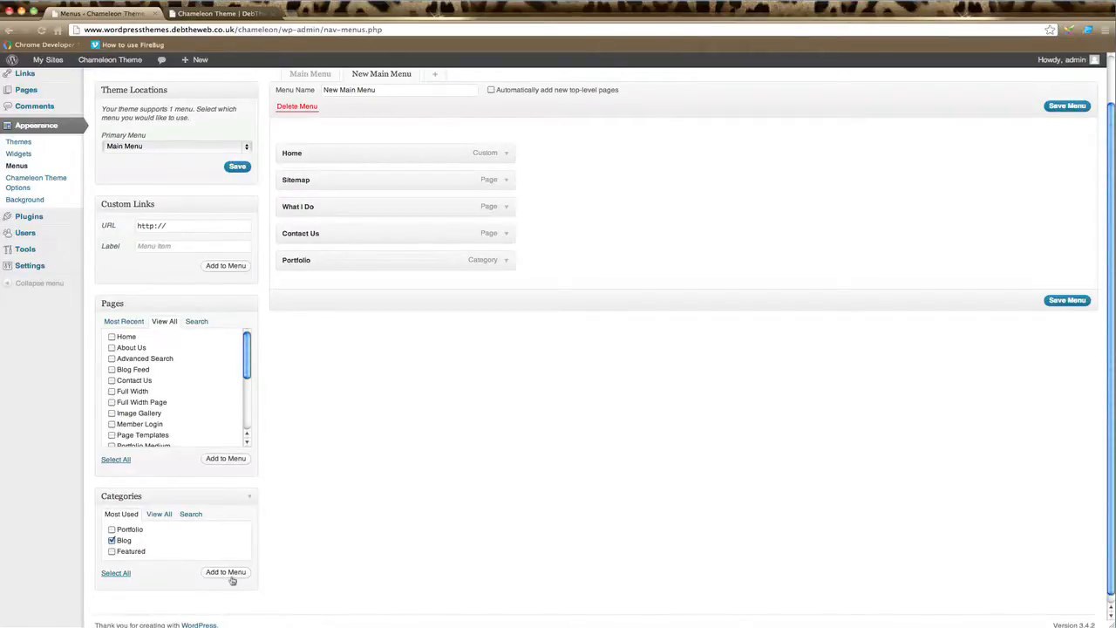
{"action": "left_click", "coordinate": [224, 571]}
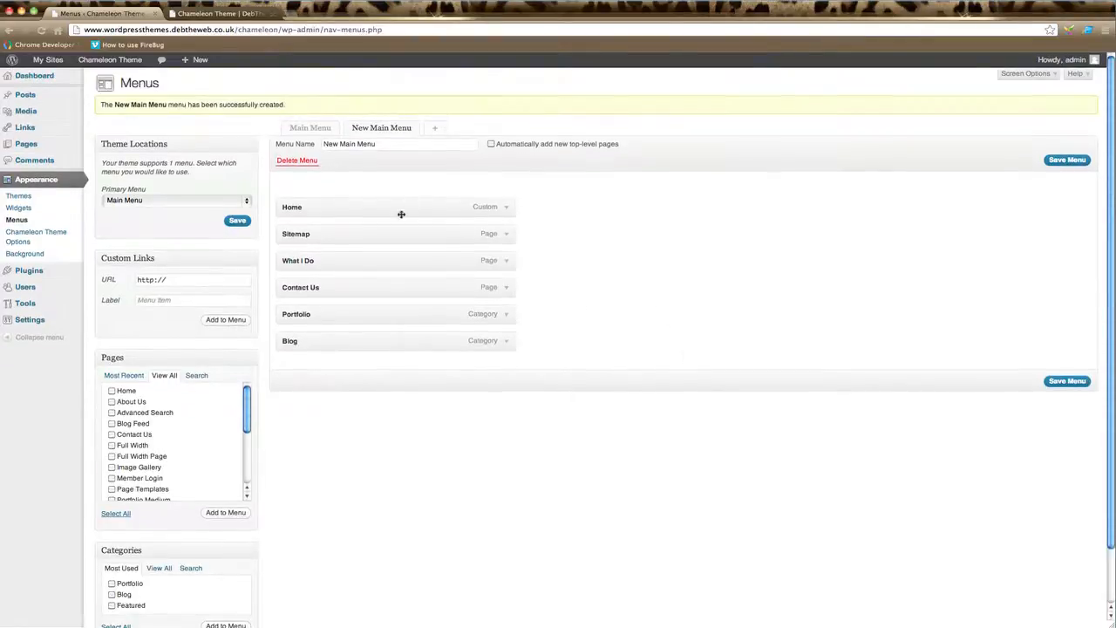
{"action": "mouse_move", "coordinate": [340, 332]}
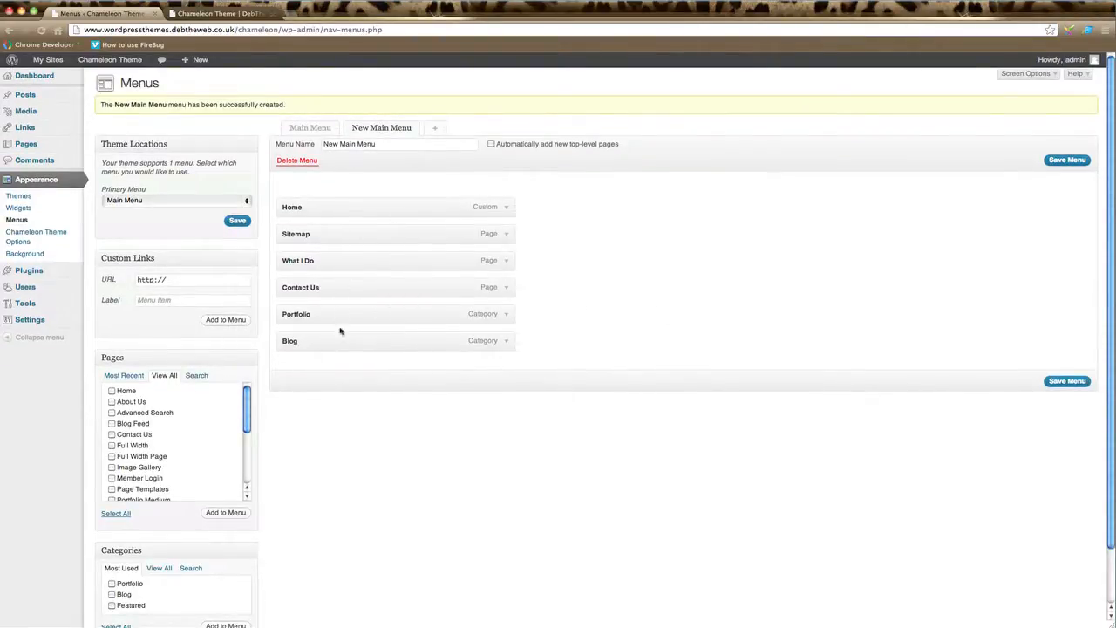
{"action": "mouse_move", "coordinate": [457, 332]}
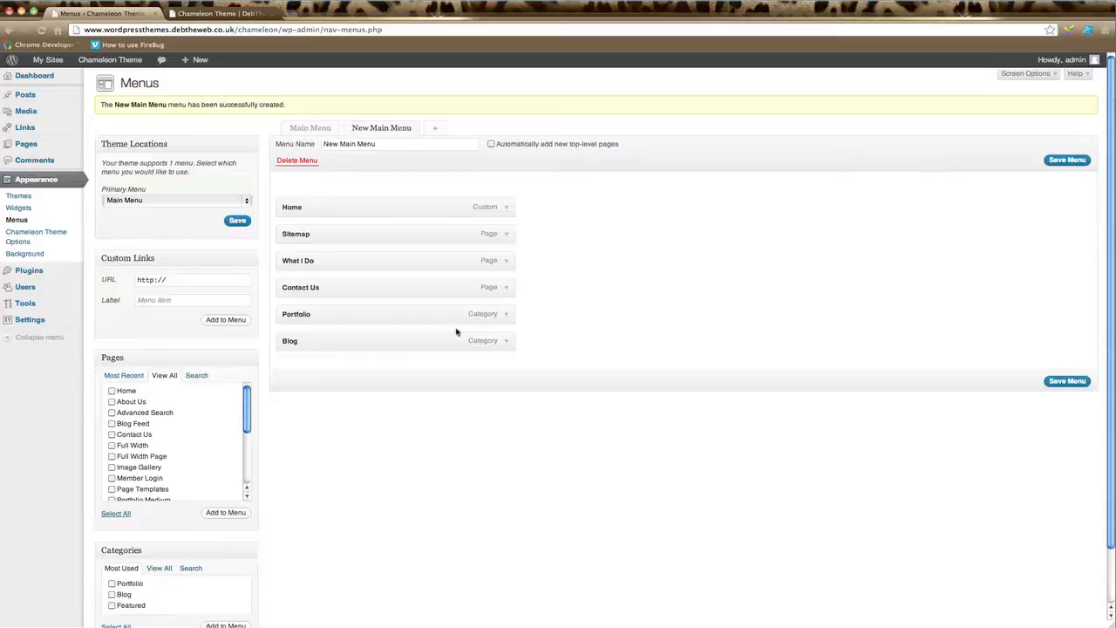
{"action": "mouse_move", "coordinate": [1084, 401]}
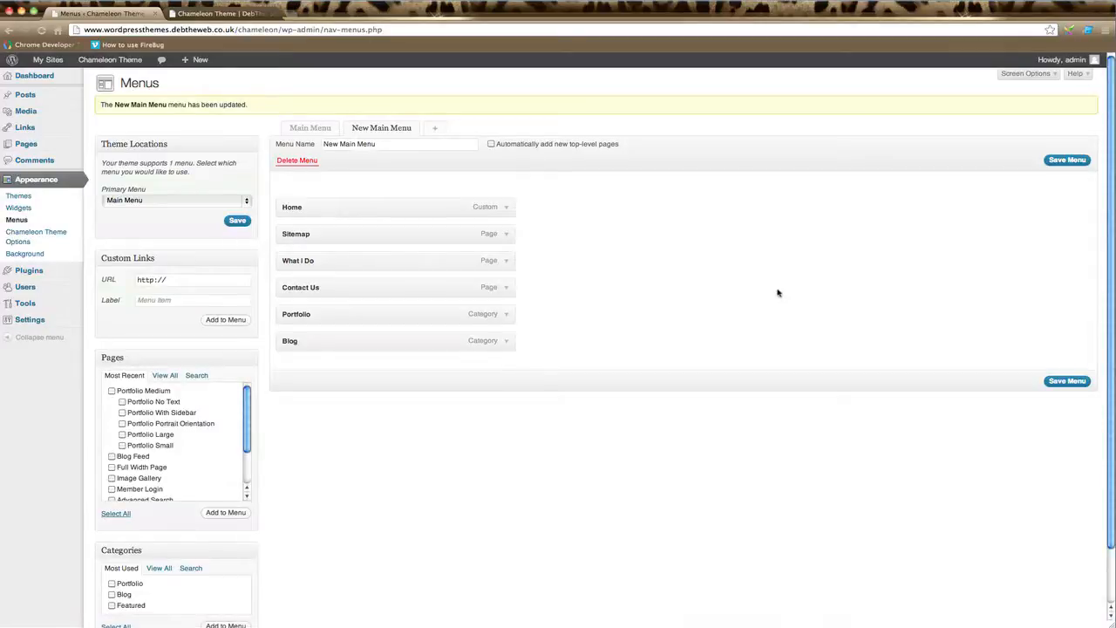
{"action": "mouse_move", "coordinate": [756, 262]}
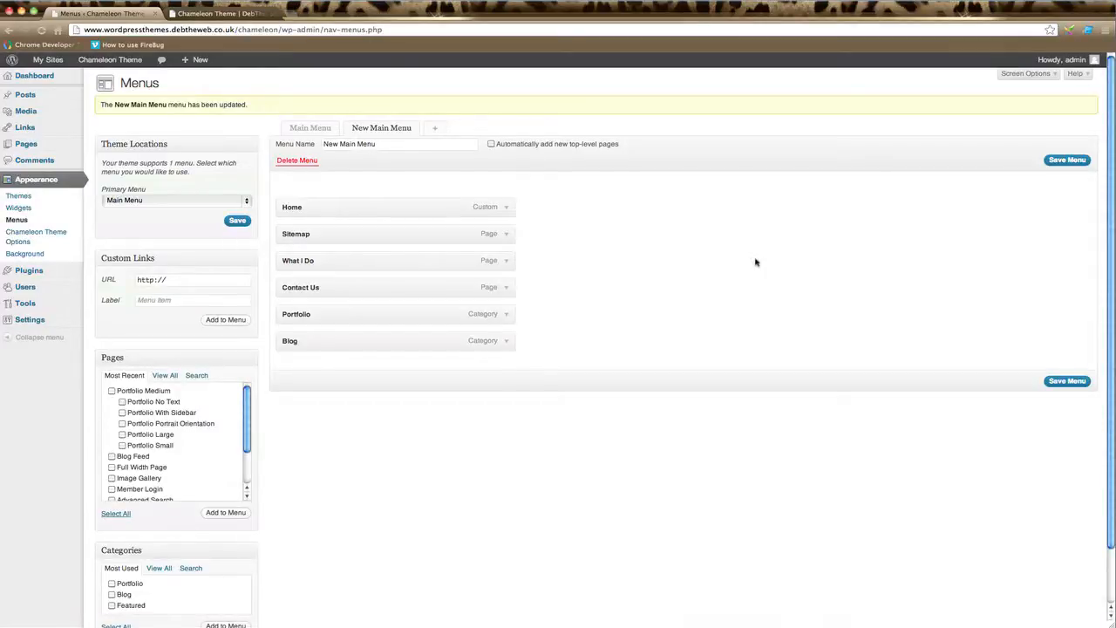
{"action": "mouse_move", "coordinate": [181, 189]}
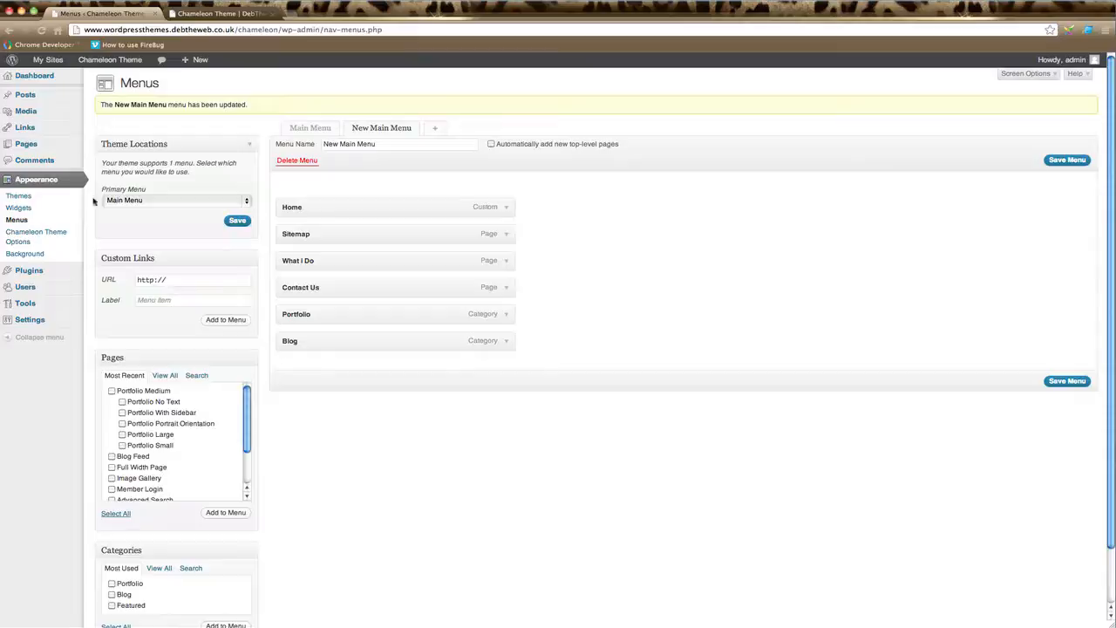
{"action": "mouse_move", "coordinate": [158, 197]}
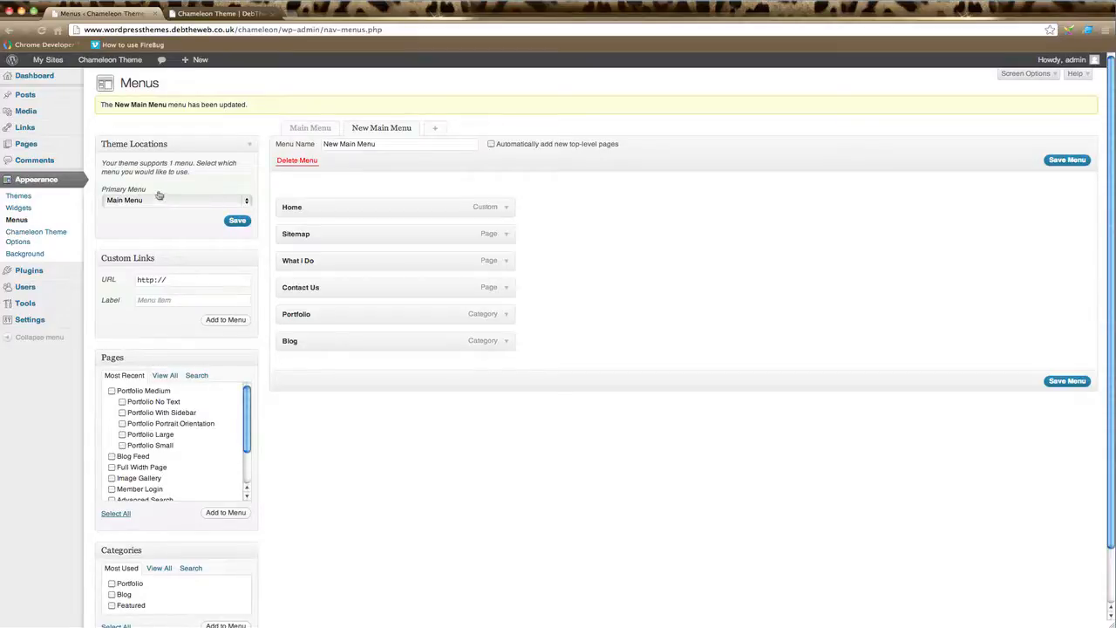
{"action": "mouse_move", "coordinate": [199, 203]}
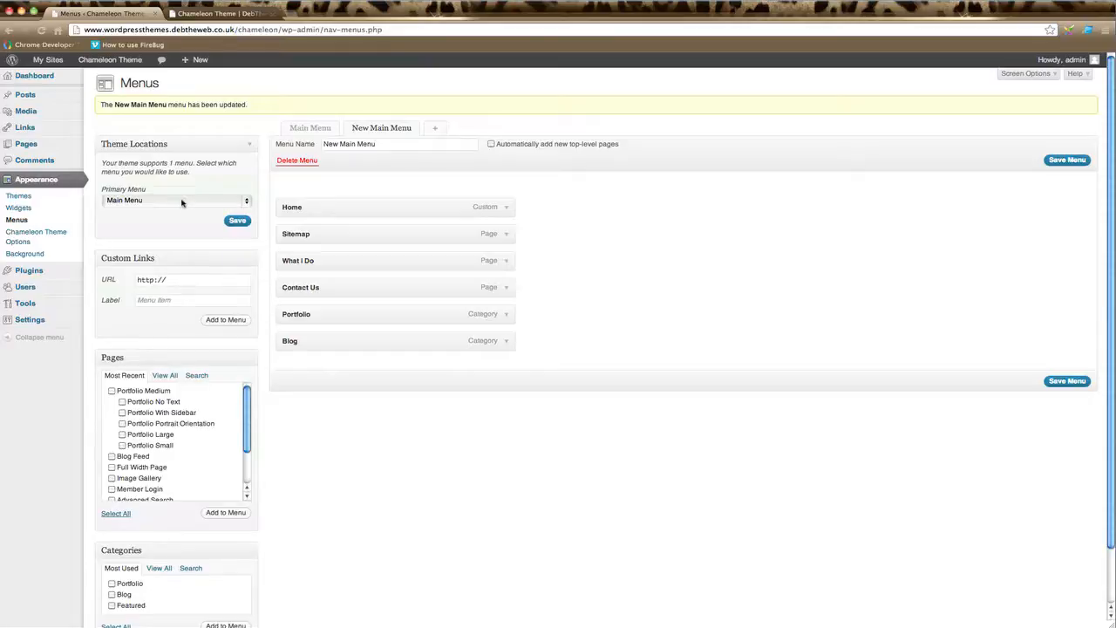
{"action": "mouse_move", "coordinate": [216, 203]}
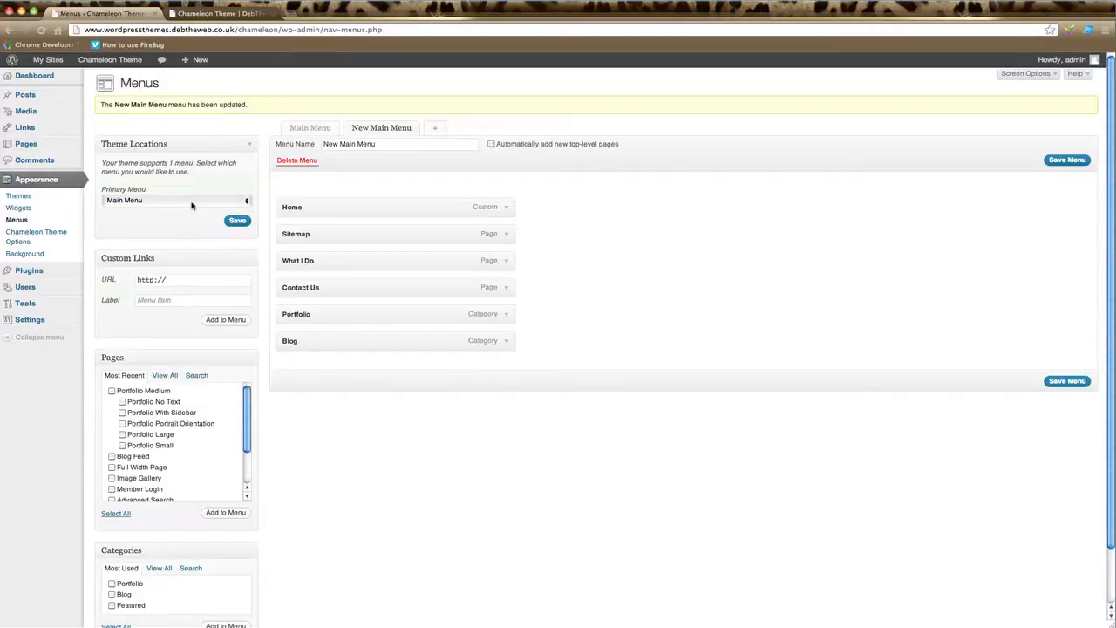
Assign New Main Menu to the theme's Primary Menu location.
{"action": "left_click", "coordinate": [173, 198]}
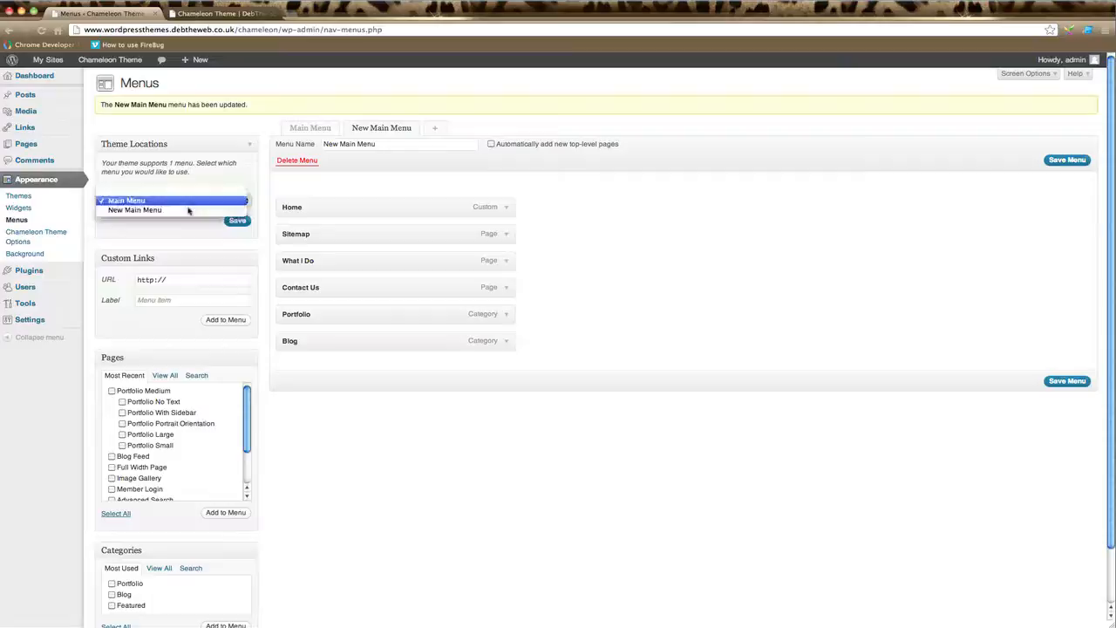
{"action": "left_click", "coordinate": [136, 209]}
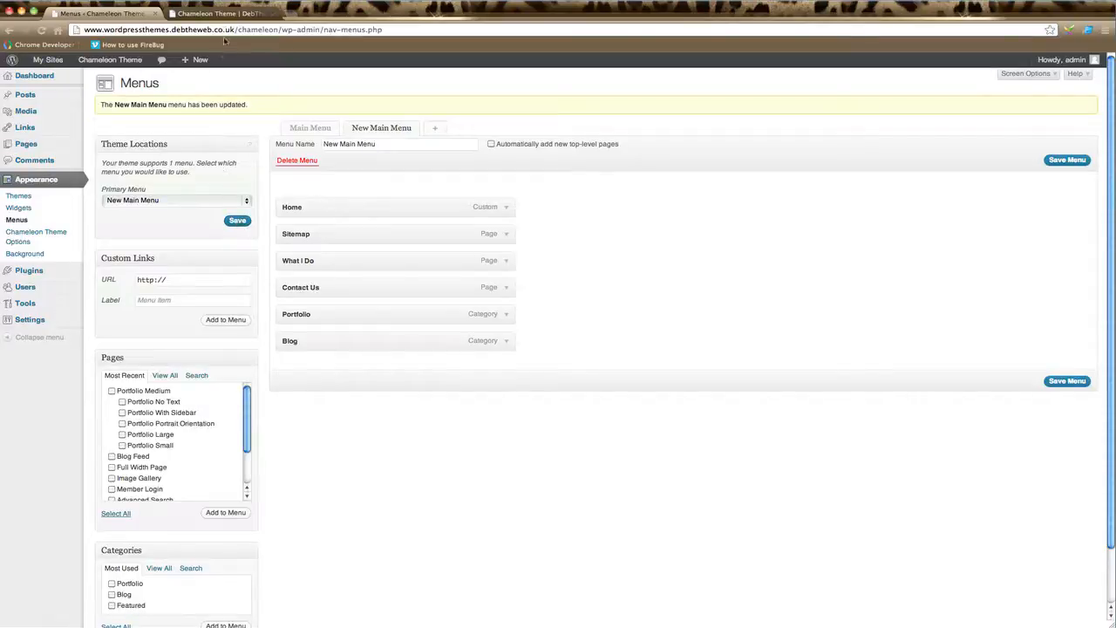
{"action": "left_click", "coordinate": [245, 14]}
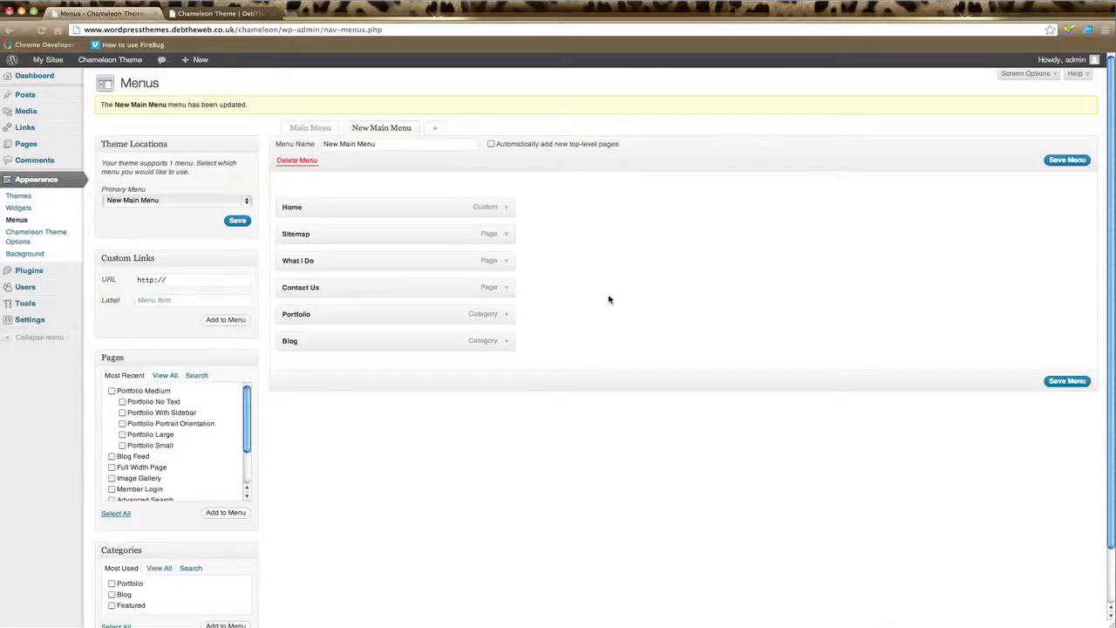
{"action": "mouse_move", "coordinate": [603, 300]}
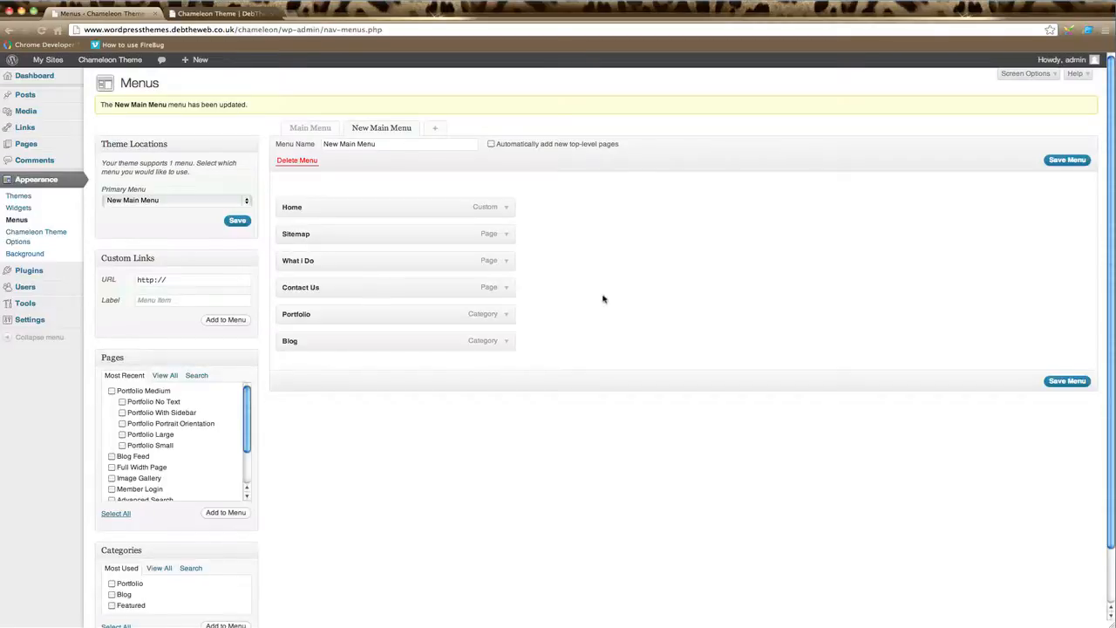
{"action": "mouse_move", "coordinate": [397, 312]}
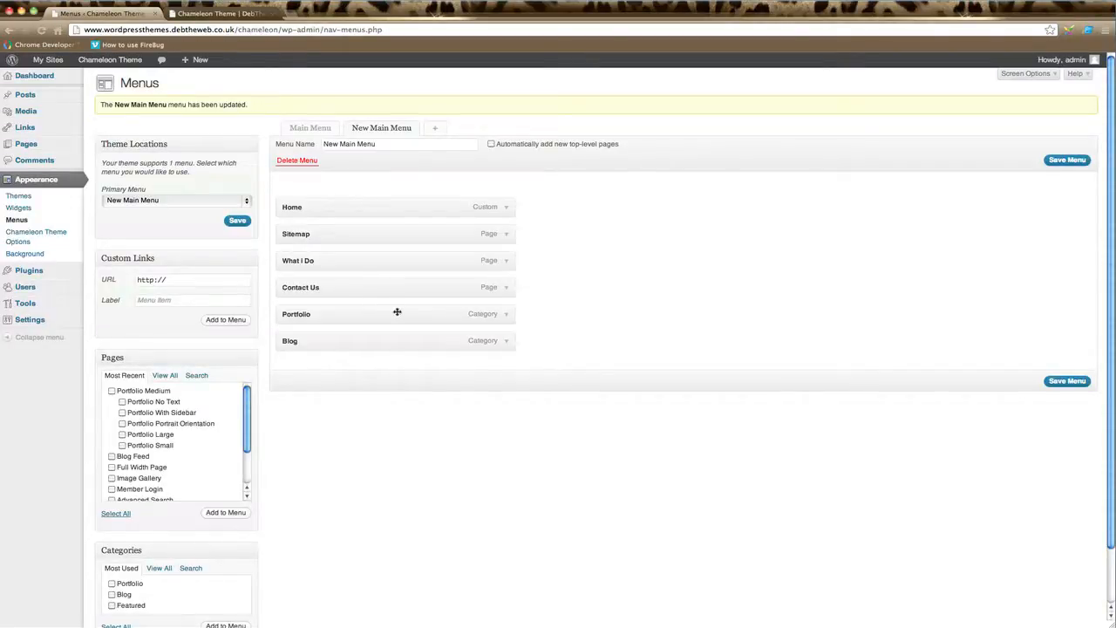
{"action": "mouse_move", "coordinate": [407, 286]}
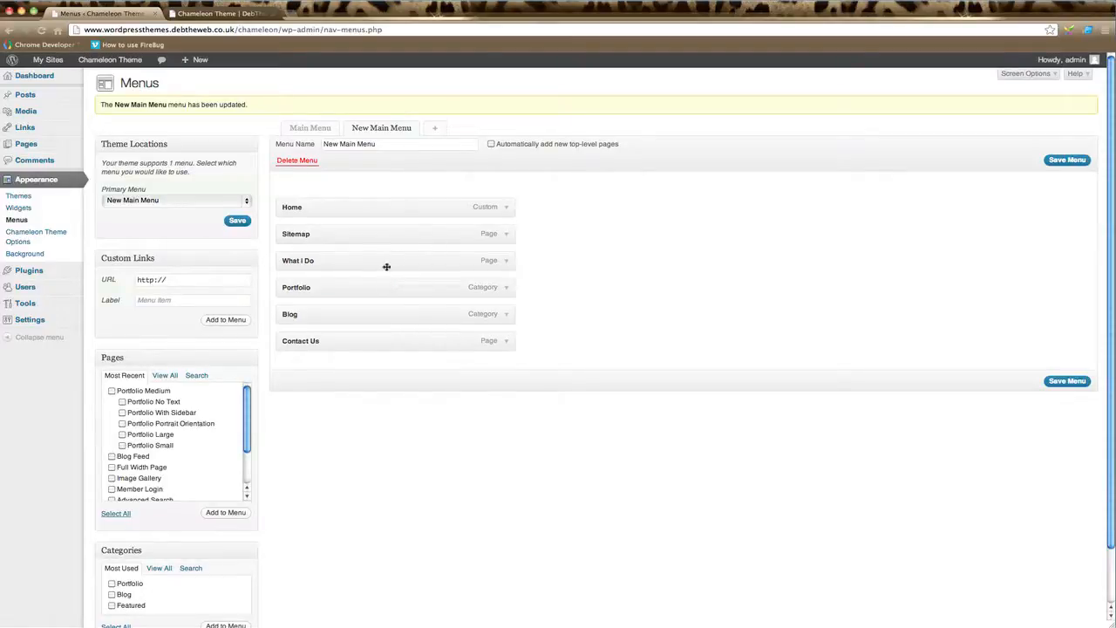
Drag Sitemap below Blog so the order reads Home, What I Do, Portfolio, Blog, Sitemap, Contact Us.
{"action": "left_click_drag", "start_coordinate": [387, 234], "coordinate": [394, 293]}
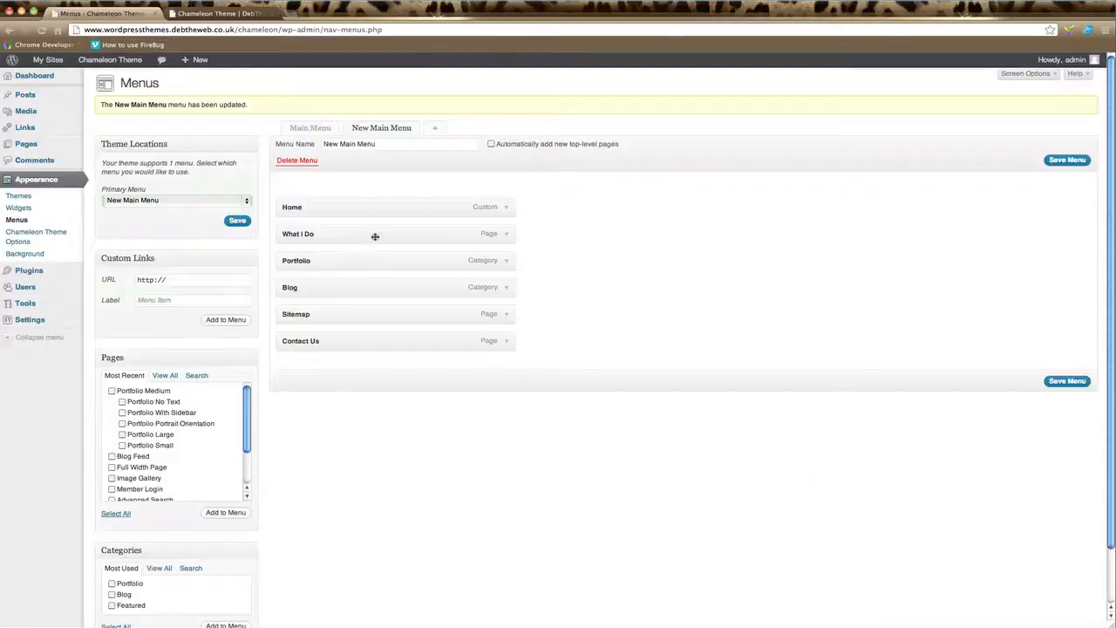
{"action": "mouse_move", "coordinate": [178, 446]}
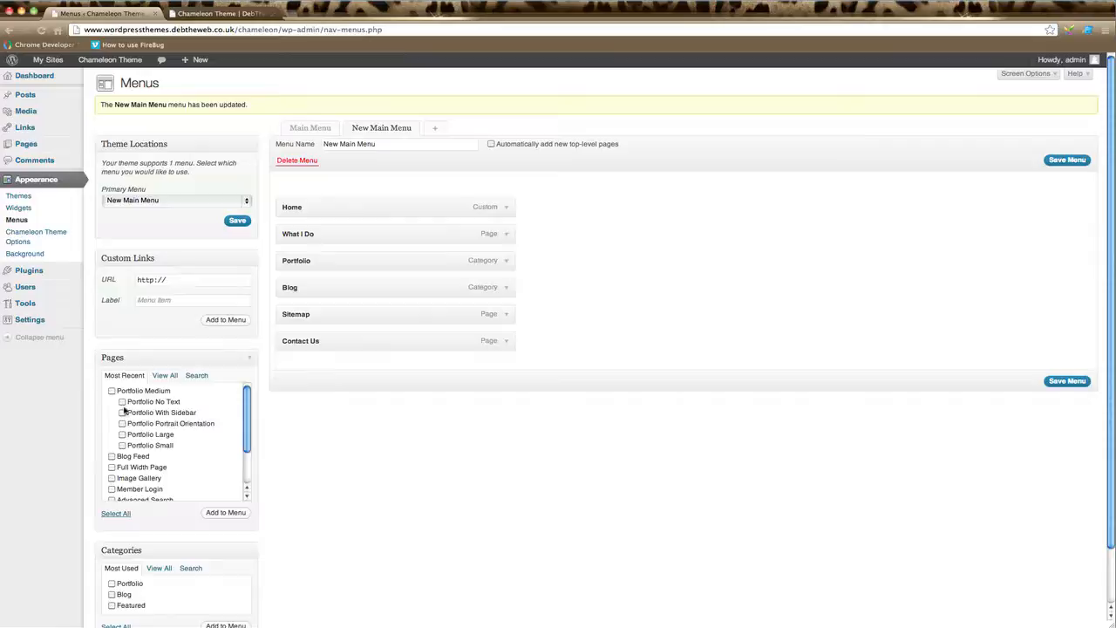
Add the Portfolio Large, Portfolio Small and Portfolio No Text pages to the end of the menu.
{"action": "left_click", "coordinate": [122, 434]}
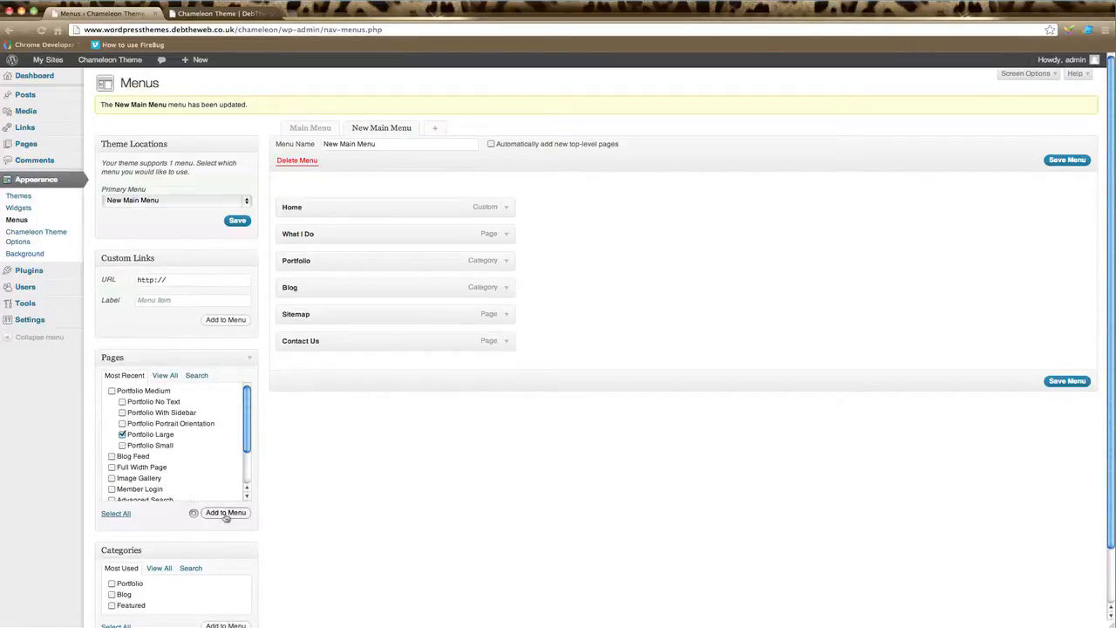
{"action": "left_click", "coordinate": [225, 512]}
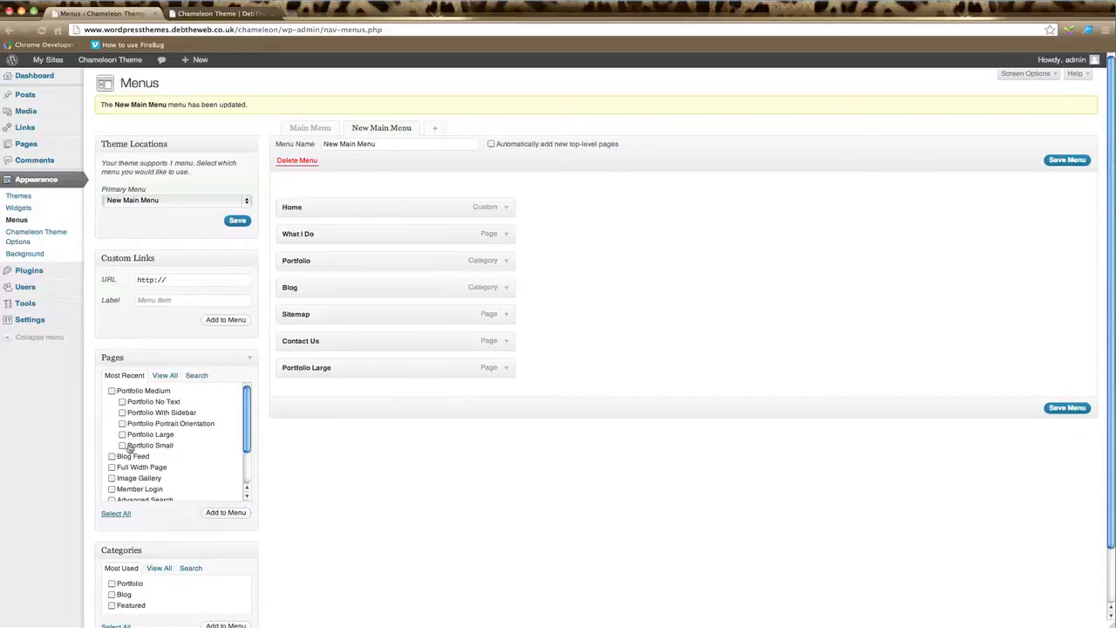
{"action": "left_click", "coordinate": [225, 513]}
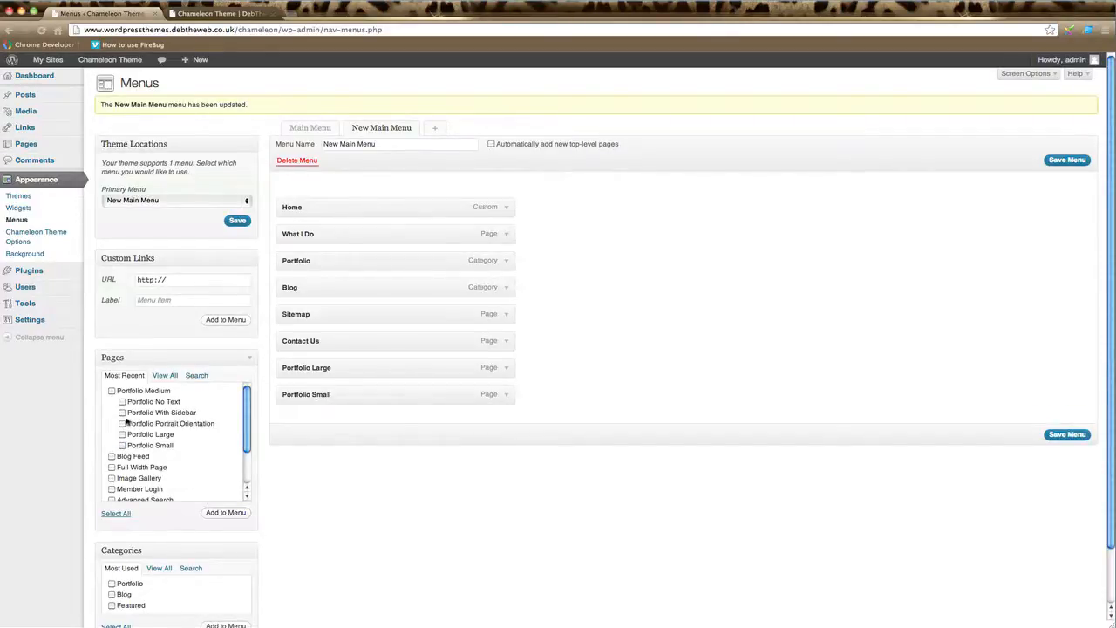
{"action": "left_click", "coordinate": [120, 401]}
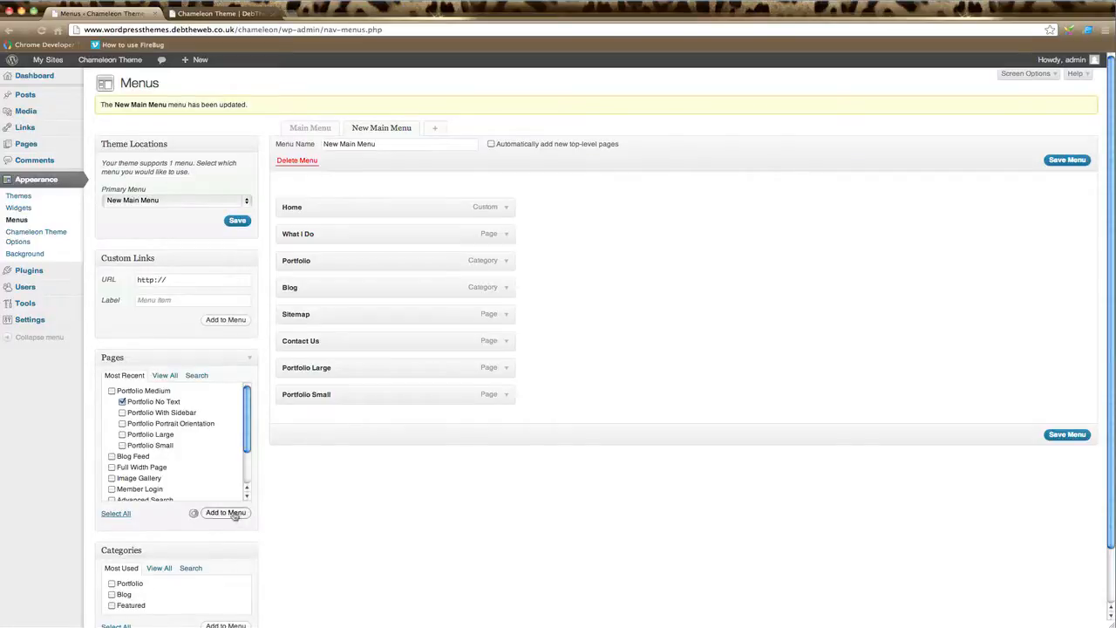
{"action": "left_click", "coordinate": [225, 513]}
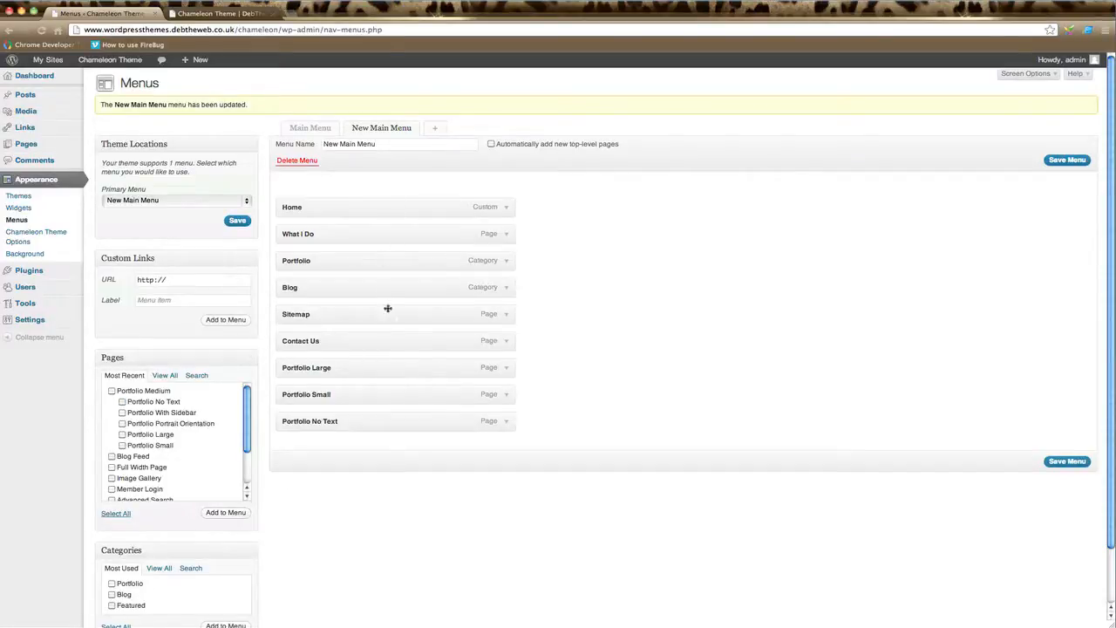
{"action": "mouse_move", "coordinate": [387, 411]}
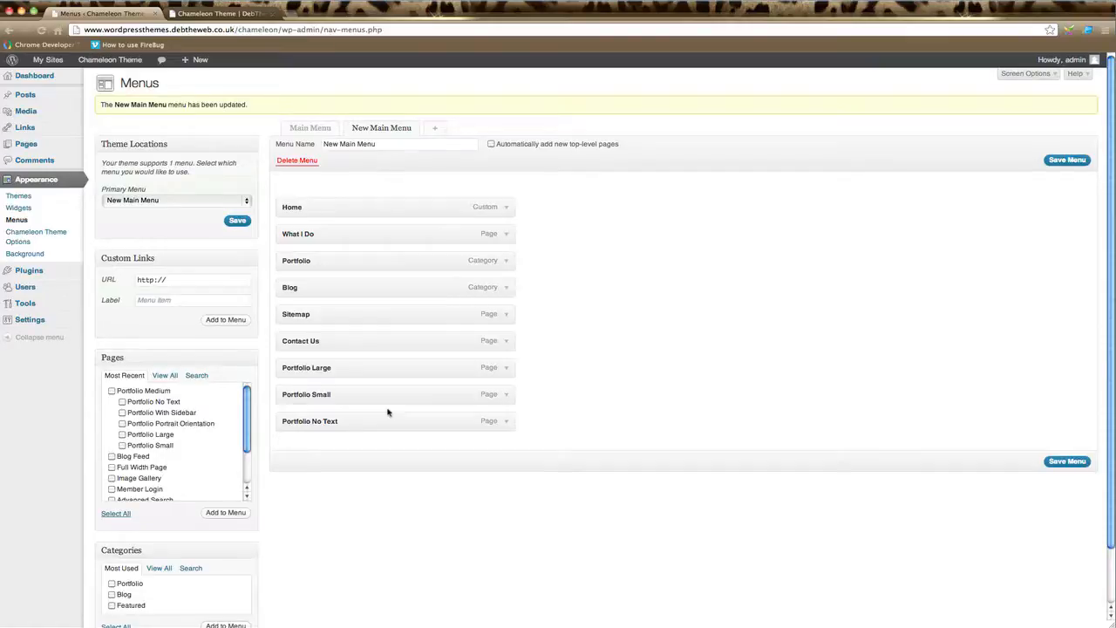
Check the live site briefly and return to the menu editor.
{"action": "left_click", "coordinate": [218, 13]}
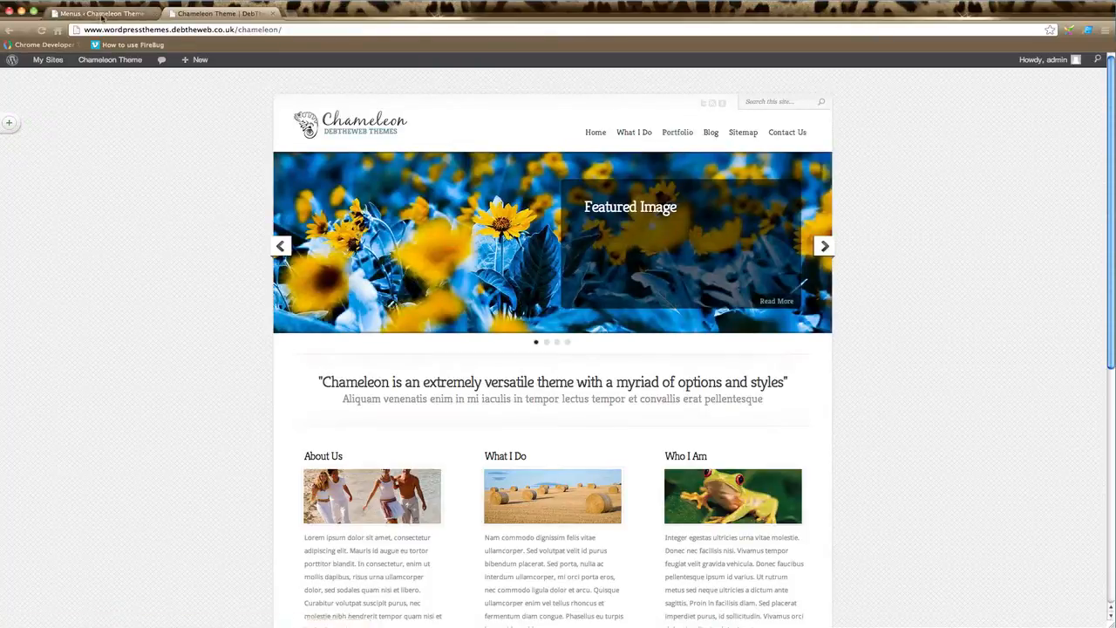
{"action": "left_click", "coordinate": [73, 14]}
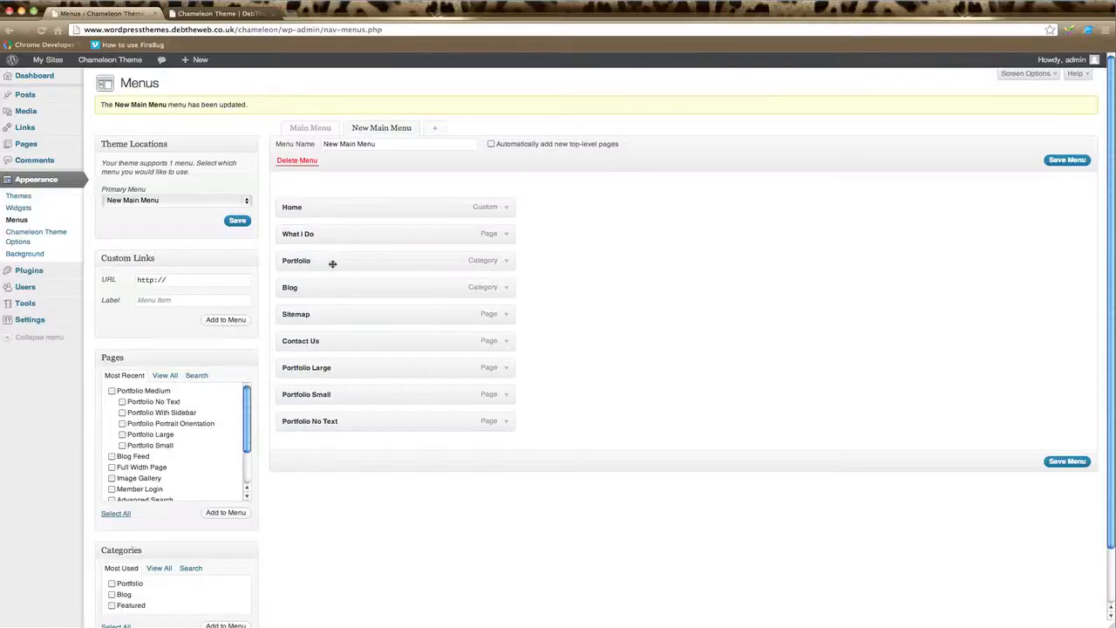
{"action": "mouse_move", "coordinate": [331, 318]}
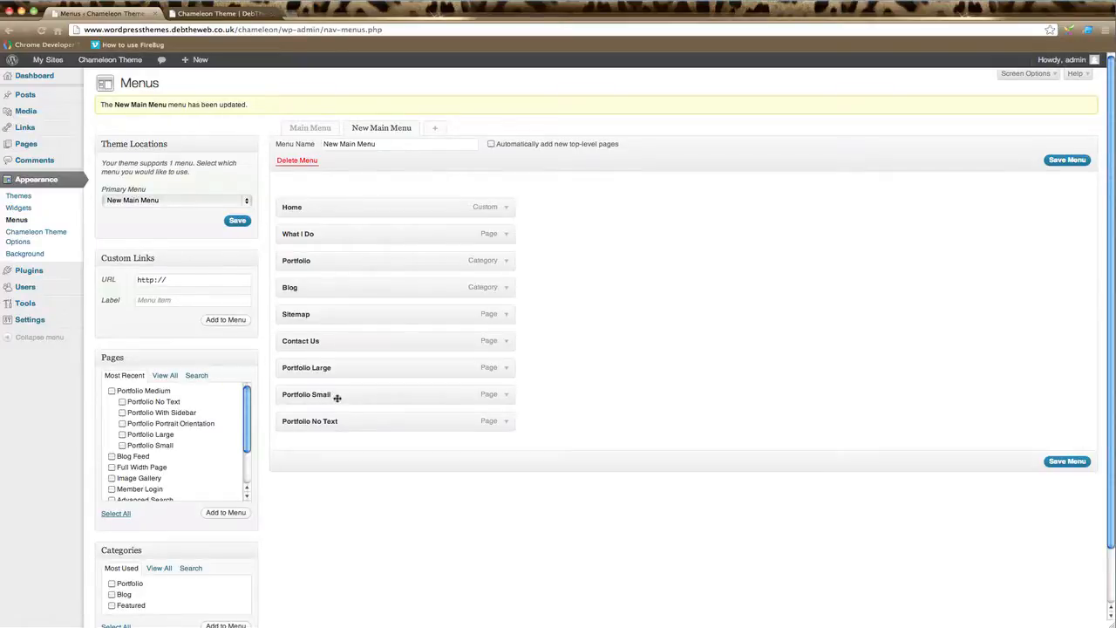
Indent Portfolio Small as a sub-item beneath Portfolio.
{"action": "left_click_drag", "start_coordinate": [337, 394], "coordinate": [342, 383]}
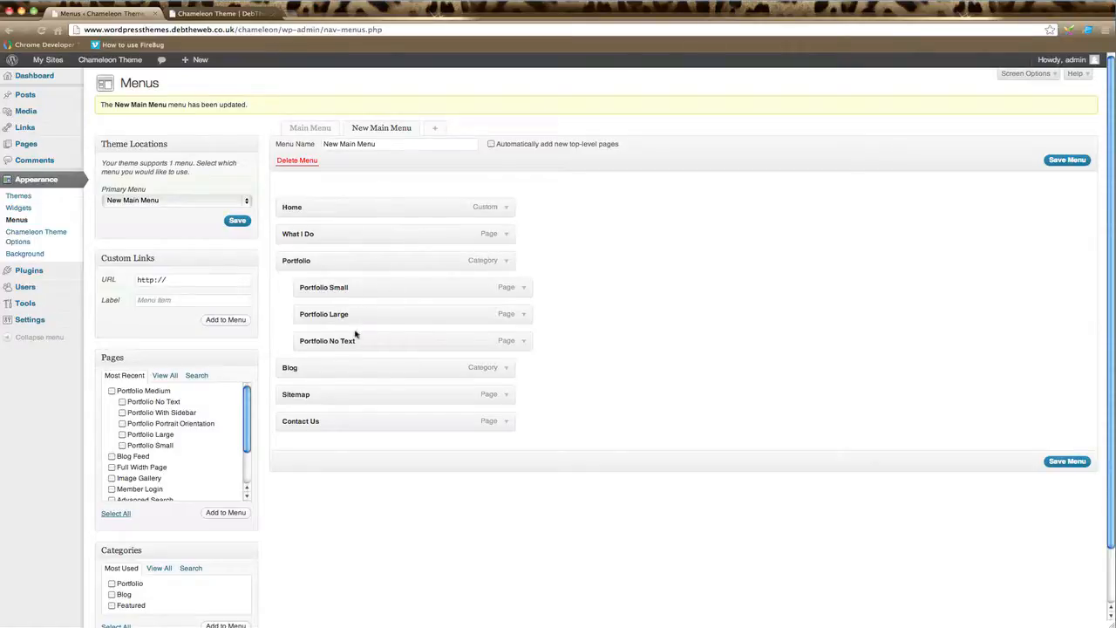
{"action": "mouse_move", "coordinate": [1057, 478]}
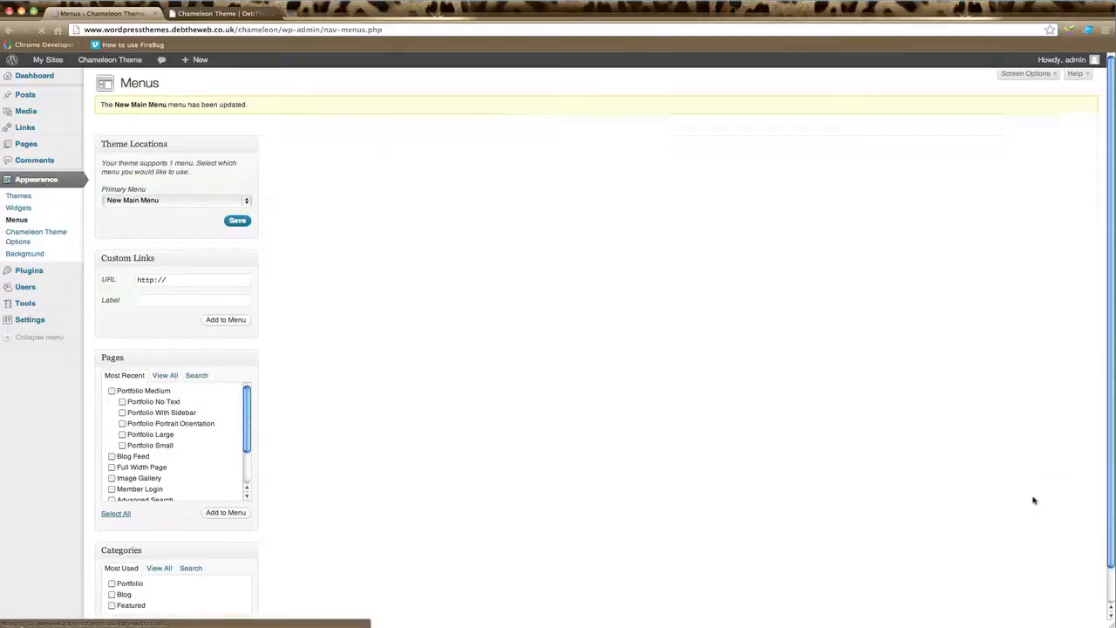
View the live site where Portfolio drops down to Small, Large and No Text.
{"action": "left_click", "coordinate": [217, 14]}
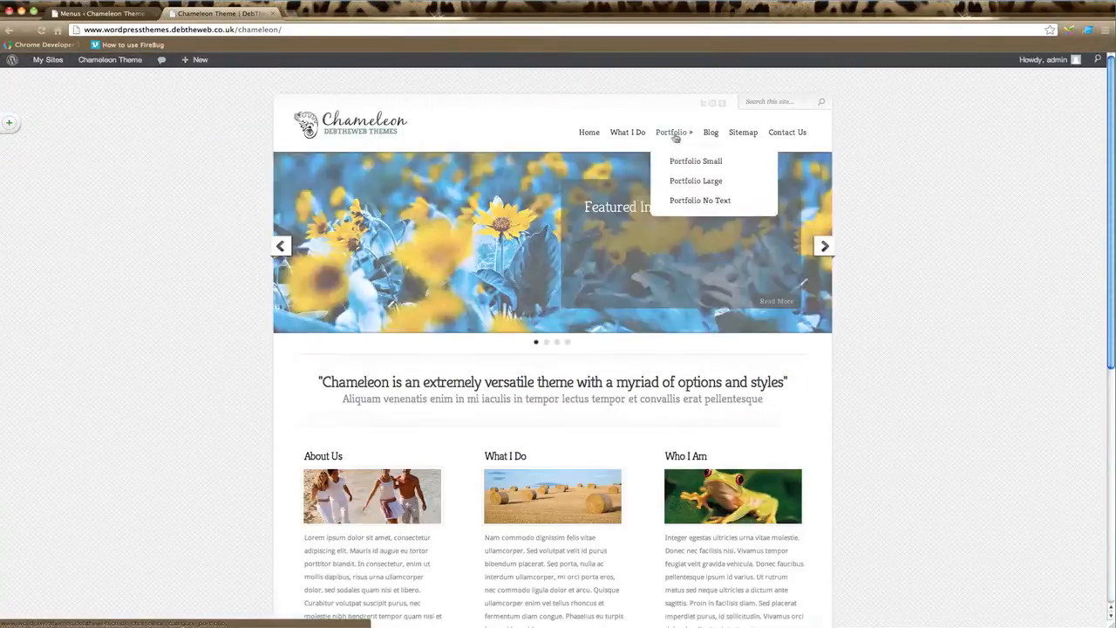
{"action": "mouse_move", "coordinate": [687, 183]}
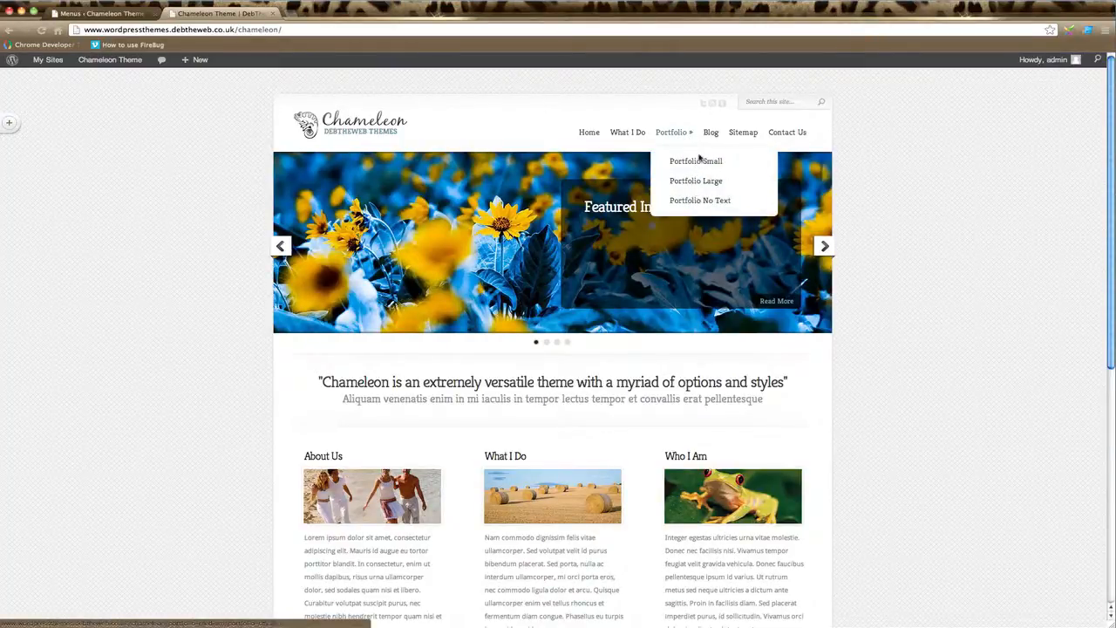
{"action": "mouse_move", "coordinate": [886, 150]}
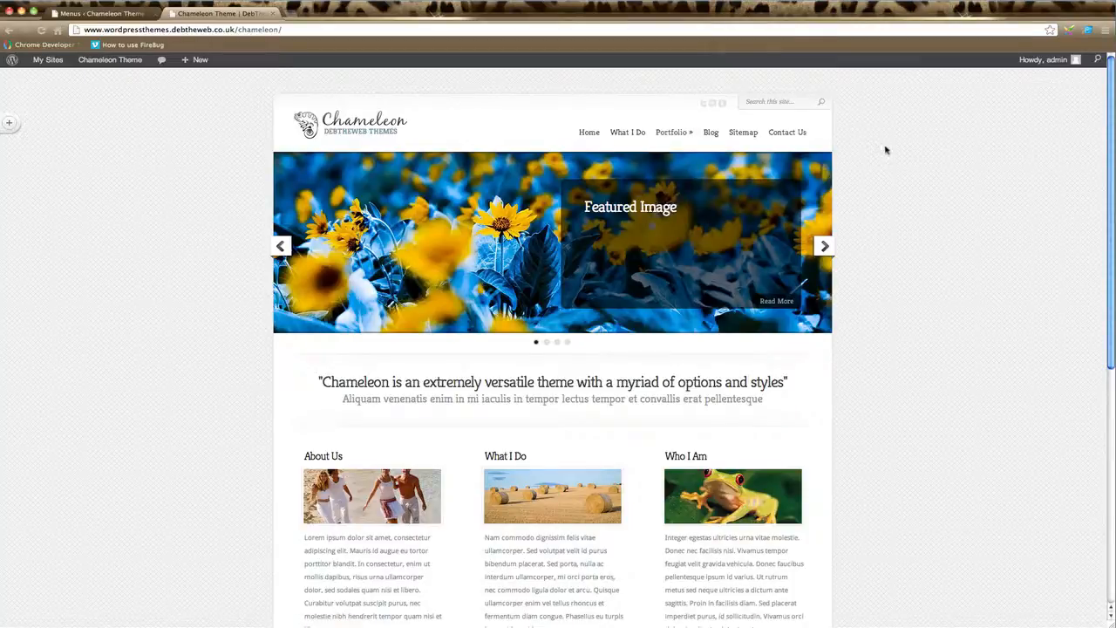
{"action": "mouse_move", "coordinate": [673, 136]}
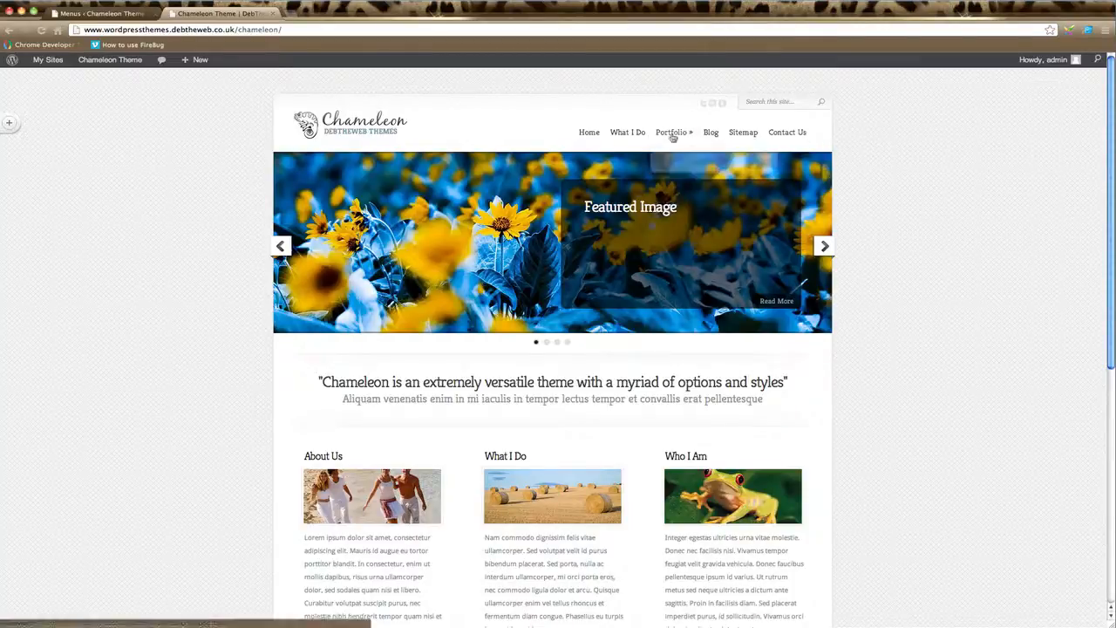
{"action": "mouse_move", "coordinate": [750, 132]}
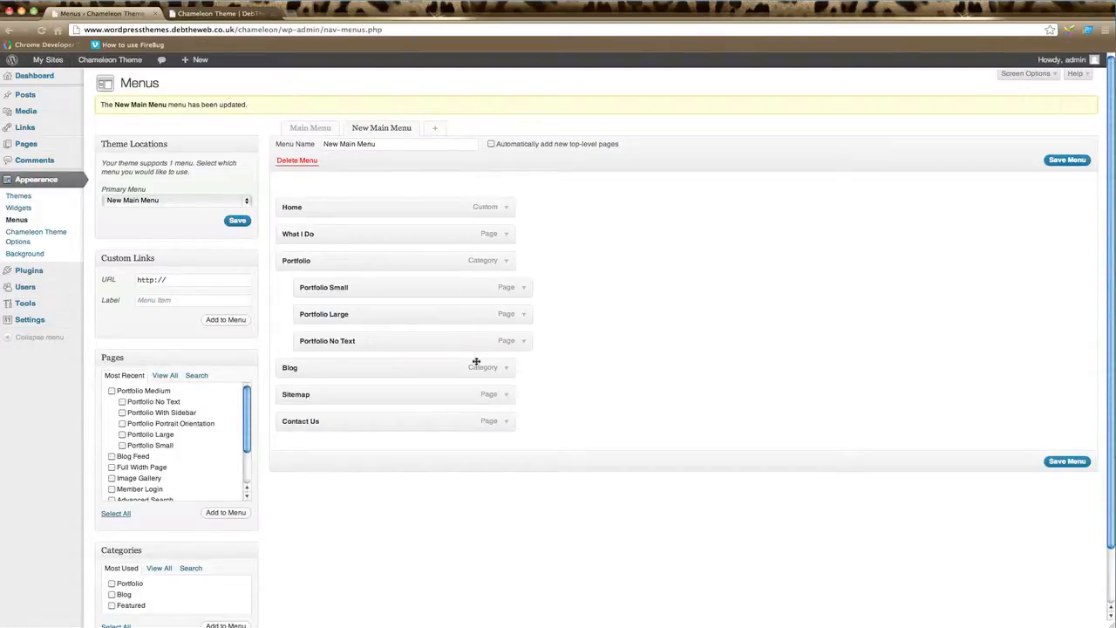
Save New Main Menu with the three Portfolio pages nested under Portfolio.
{"action": "scroll", "scroll_direction": "down", "scroll_amount": 3}
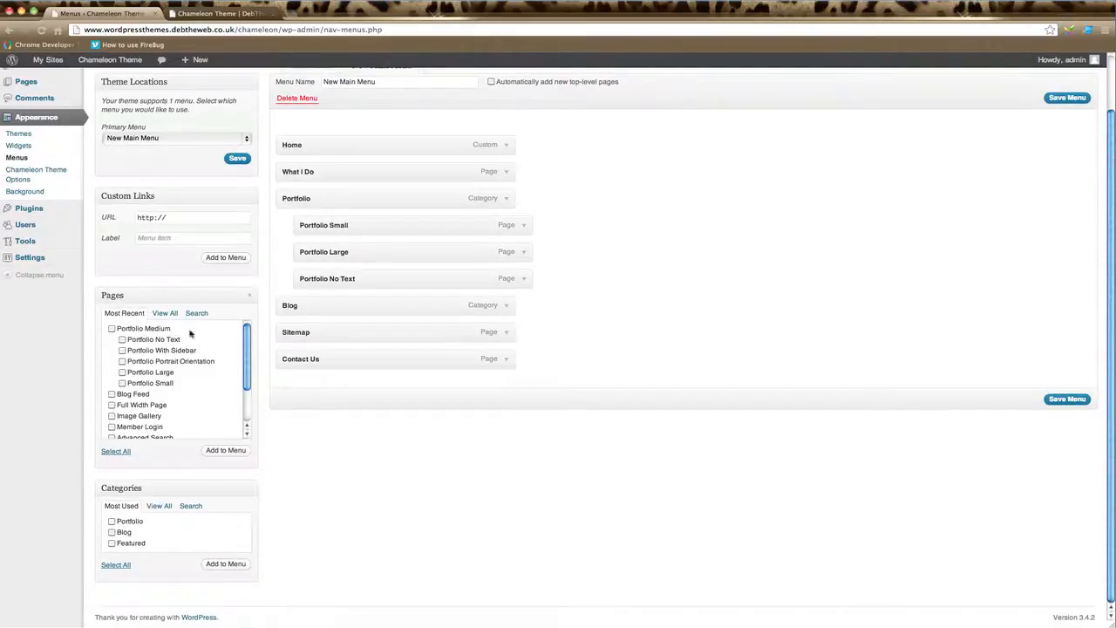
{"action": "mouse_move", "coordinate": [495, 509]}
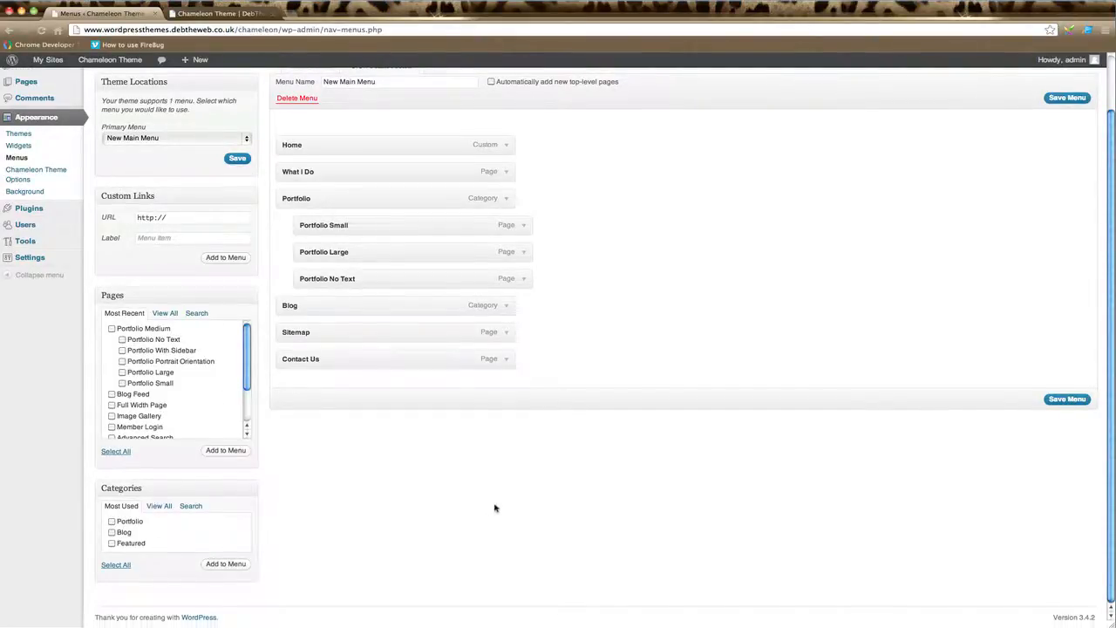
{"action": "left_click", "coordinate": [1066, 399]}
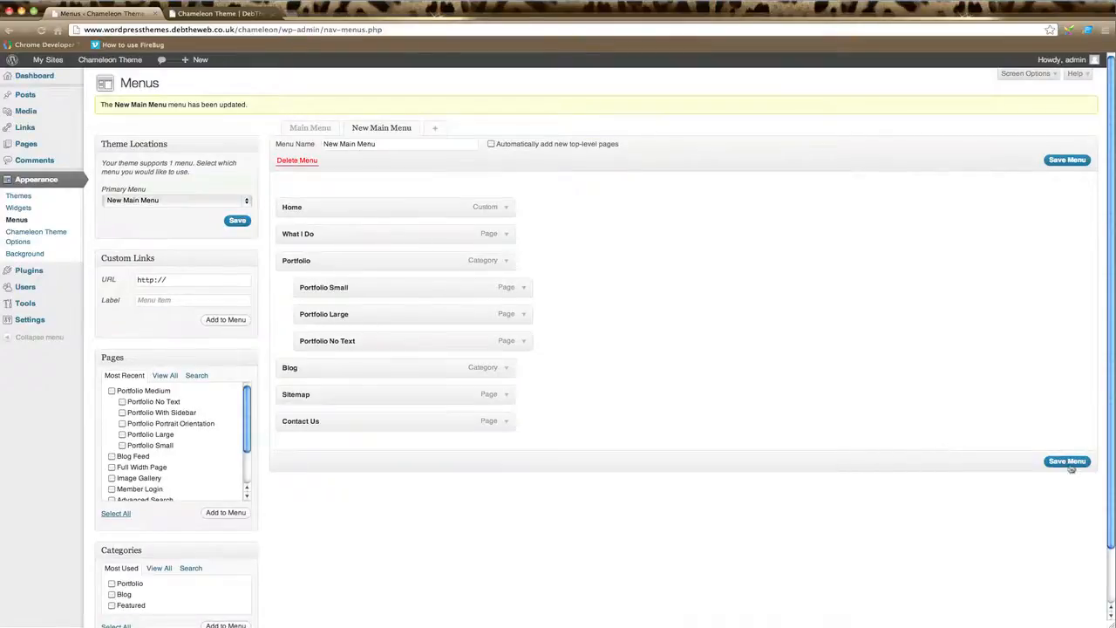